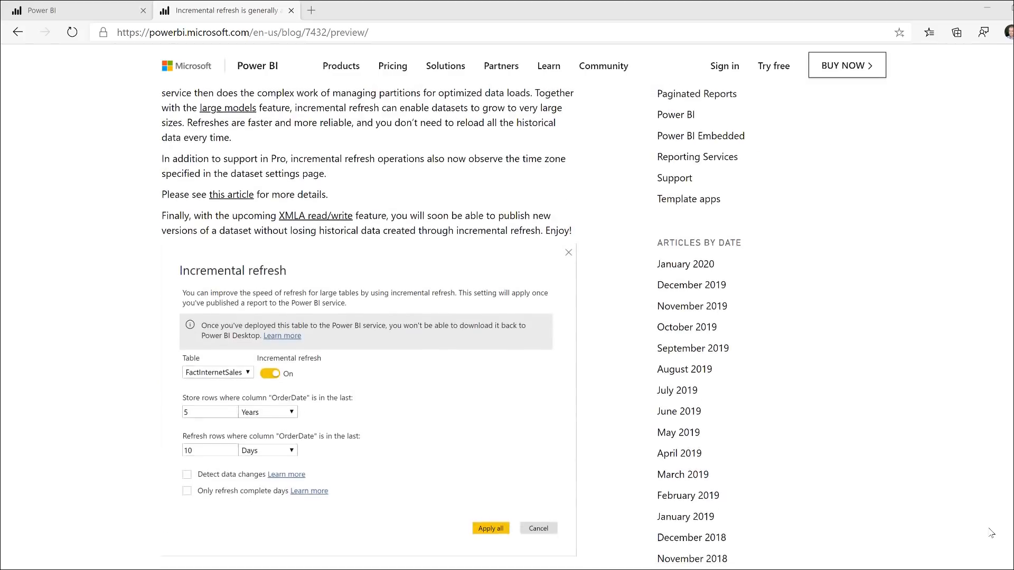
# Step: Drag Trip Count onto the blank NY Taxi page and show its total as a card
pyautogui.scroll(-3)
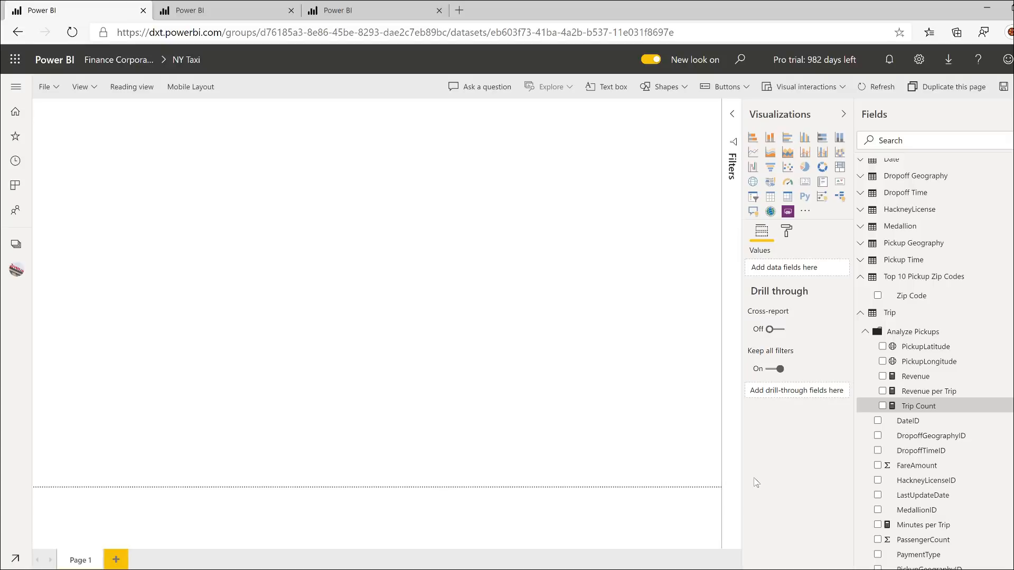
pyautogui.moveTo(877, 481)
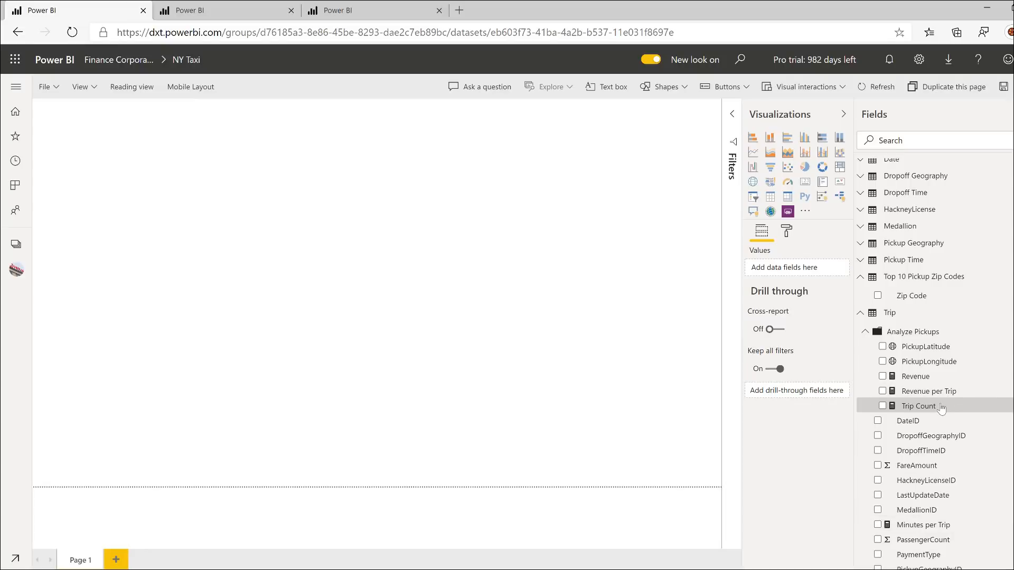
pyautogui.moveTo(918, 405); pyautogui.dragTo(458, 203)
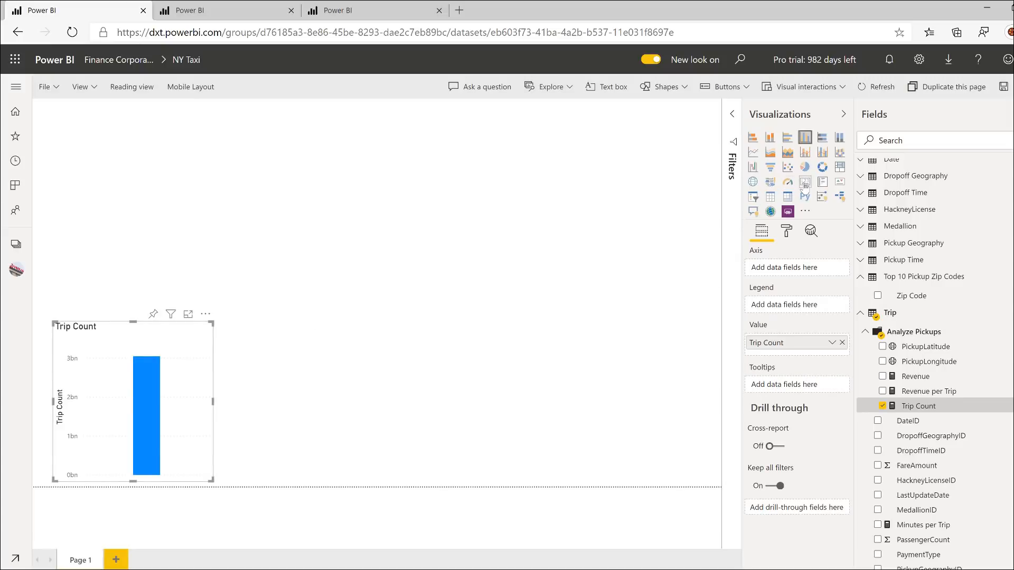
pyautogui.click(804, 182)
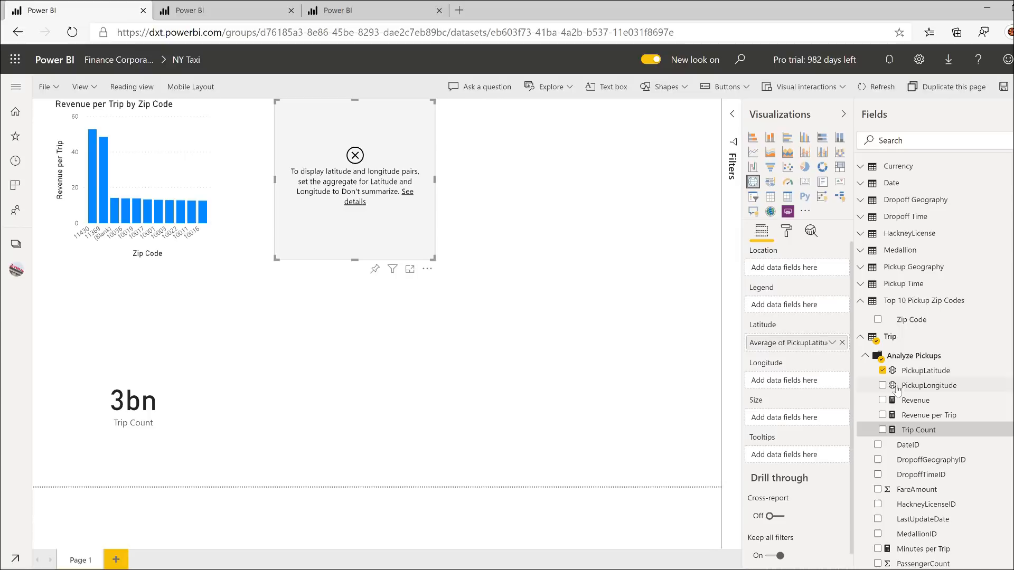
# Step: Add PickupLongitude and Revenue to the map and set pickup latitude to Don't summarize
pyautogui.click(883, 384)
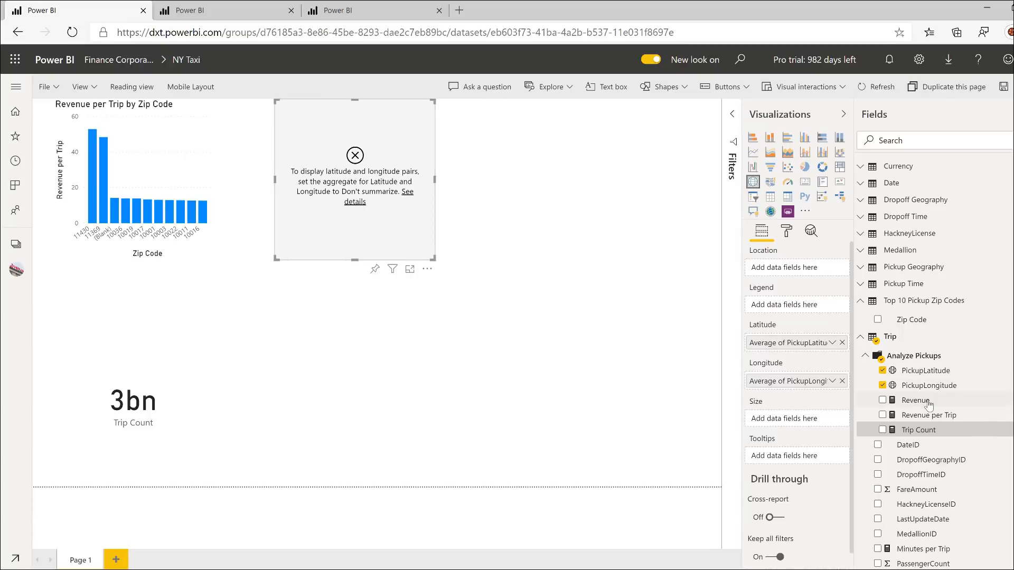
pyautogui.click(884, 400)
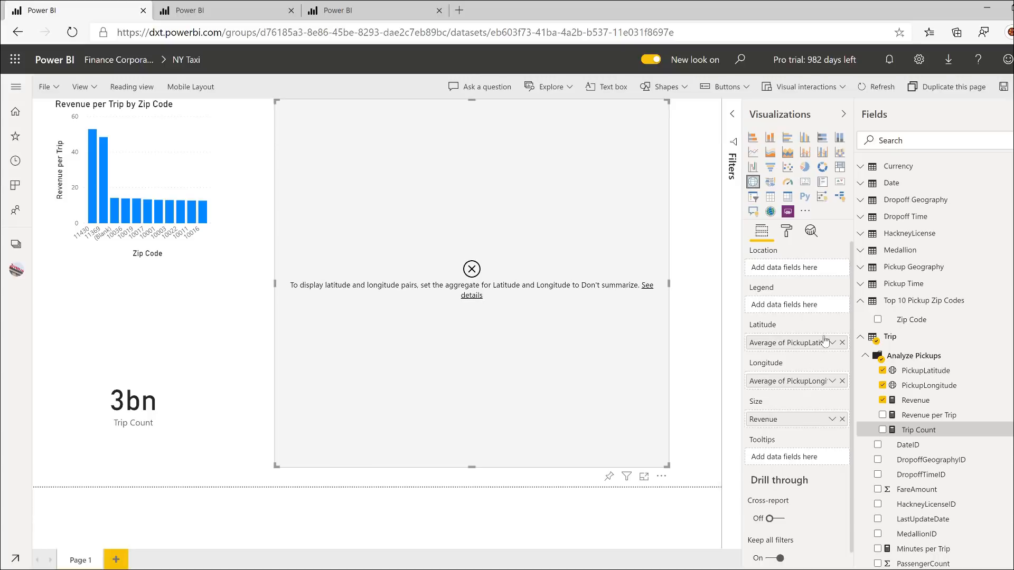
pyautogui.click(832, 342)
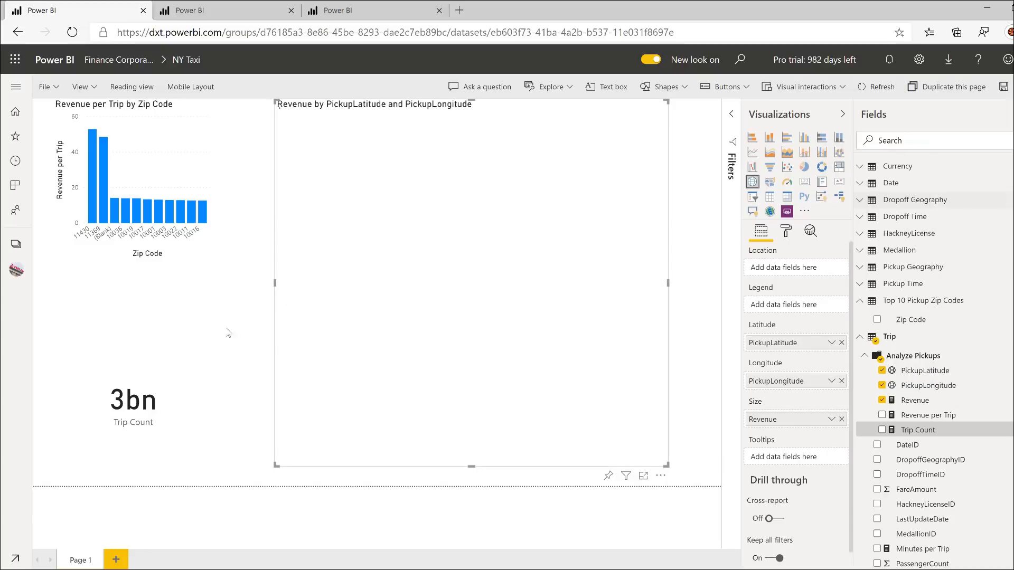
pyautogui.moveTo(173, 354)
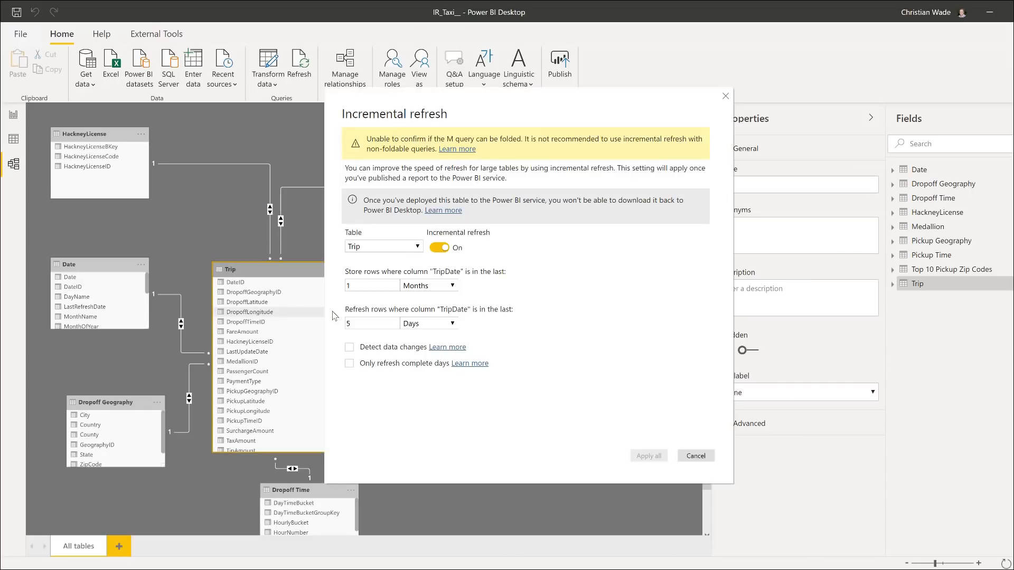
# Step: Cancel the Trip table's incremental refresh settings, returning to the IR_Taxi model diagram
pyautogui.click(695, 456)
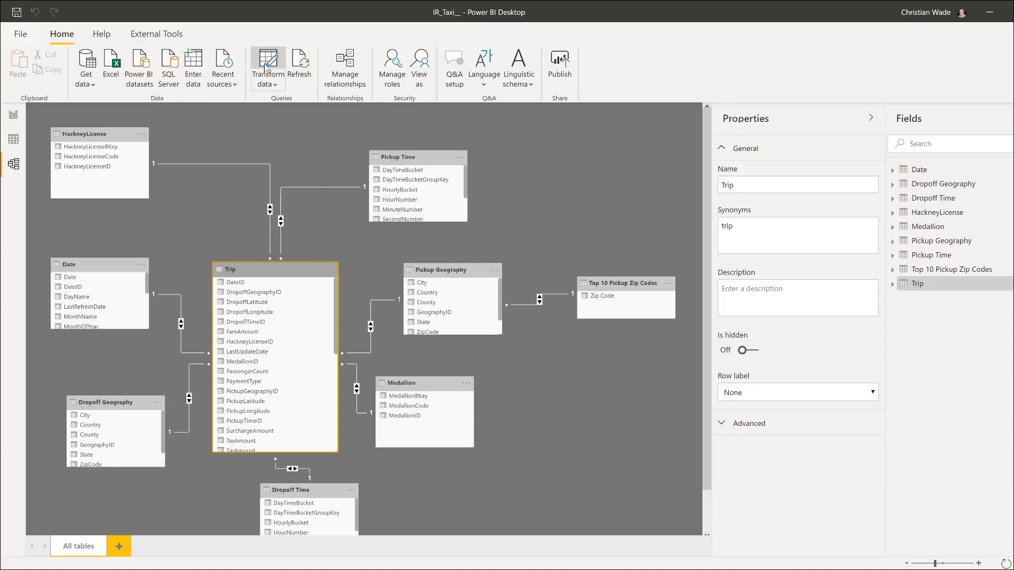
pyautogui.click(267, 65)
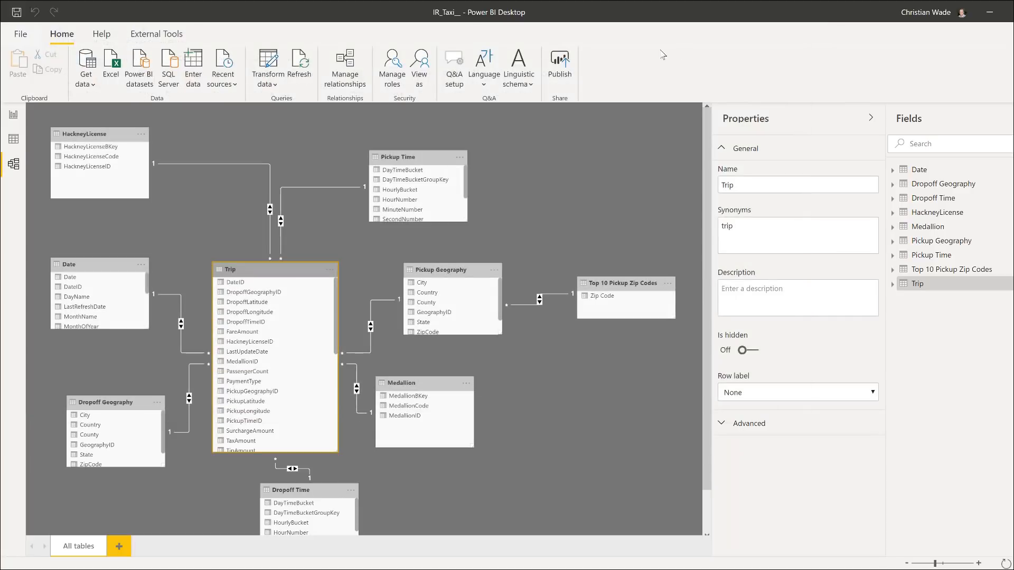
# Step: Start publishing the taxi model and browse the Select a destination workspace list
pyautogui.click(559, 61)
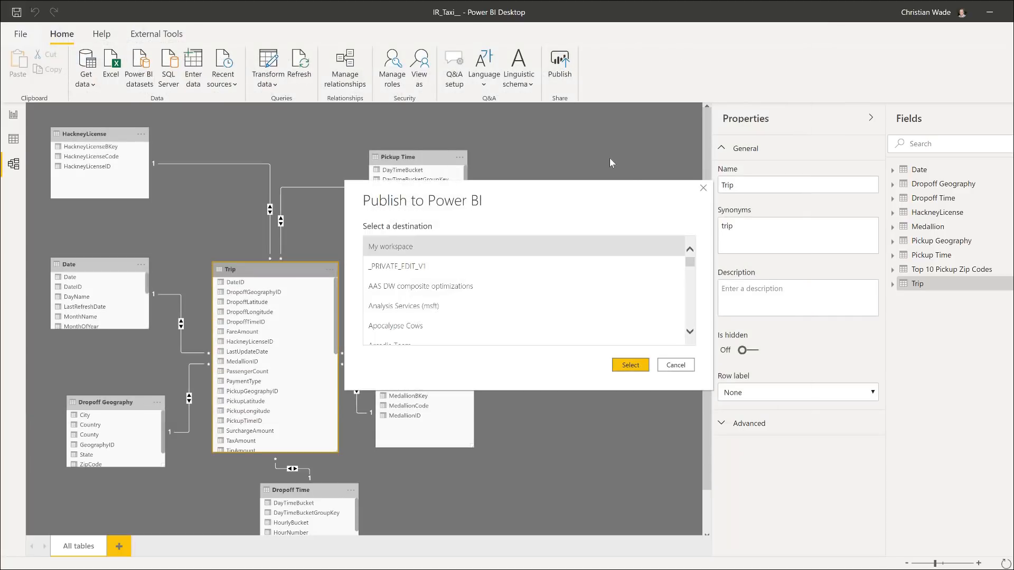
pyautogui.scroll(-3)
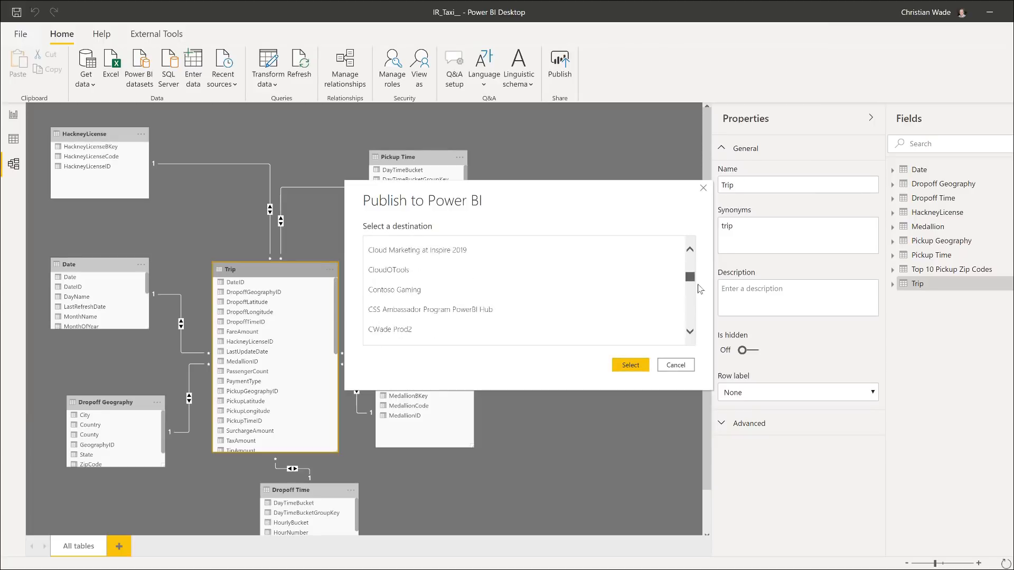
pyautogui.scroll(-3)
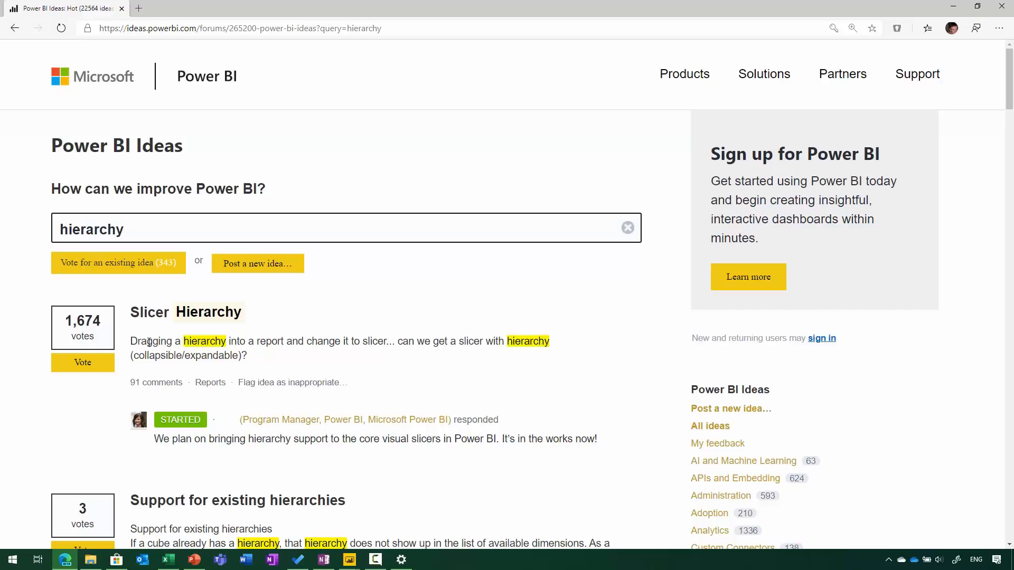
# Step: View the Slicer Hierarchy idea in the 'hierarchy' search results on ideas.powerbi.com
pyautogui.click(323, 229)
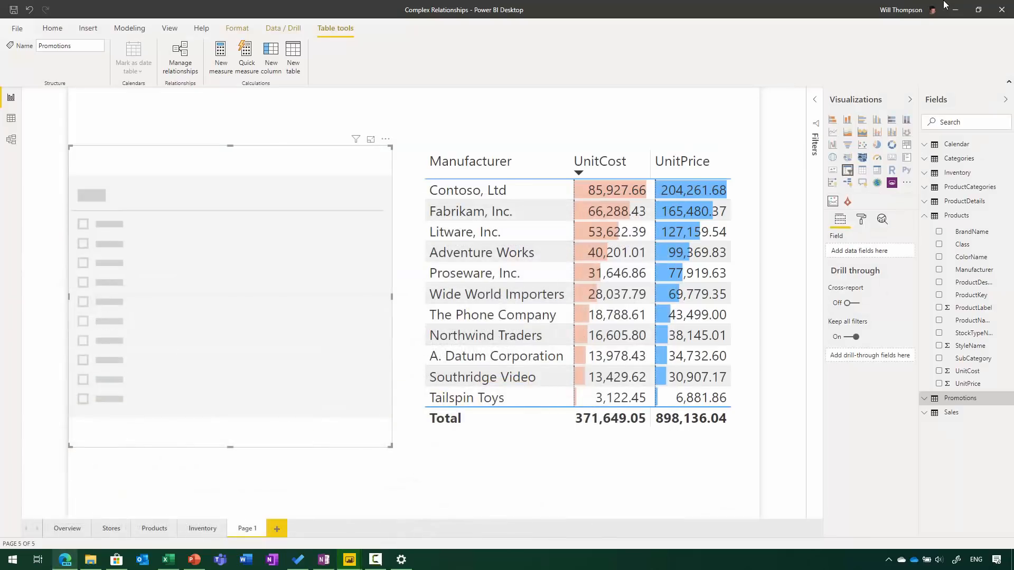
pyautogui.moveTo(360, 286)
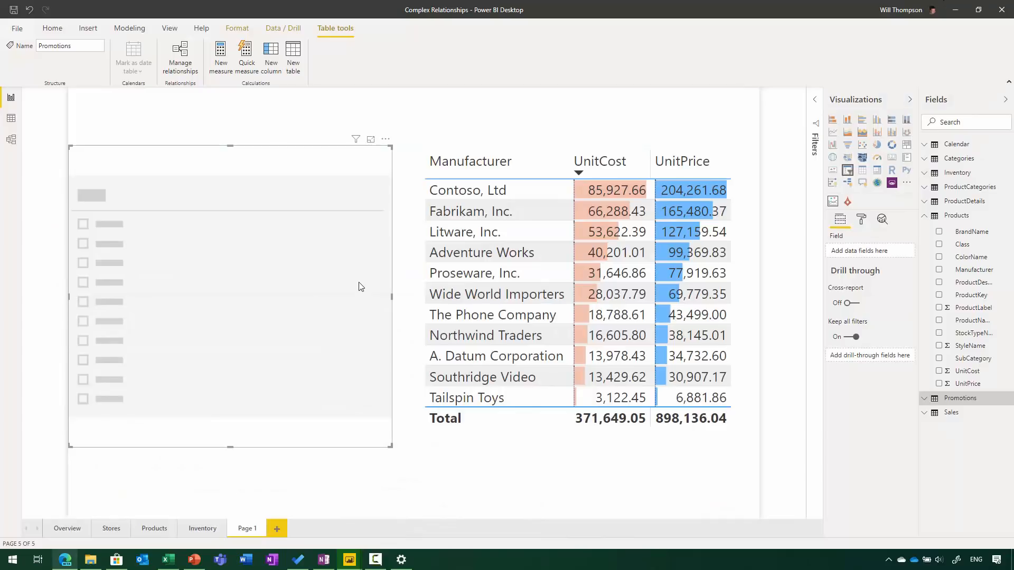
pyautogui.moveTo(361, 280)
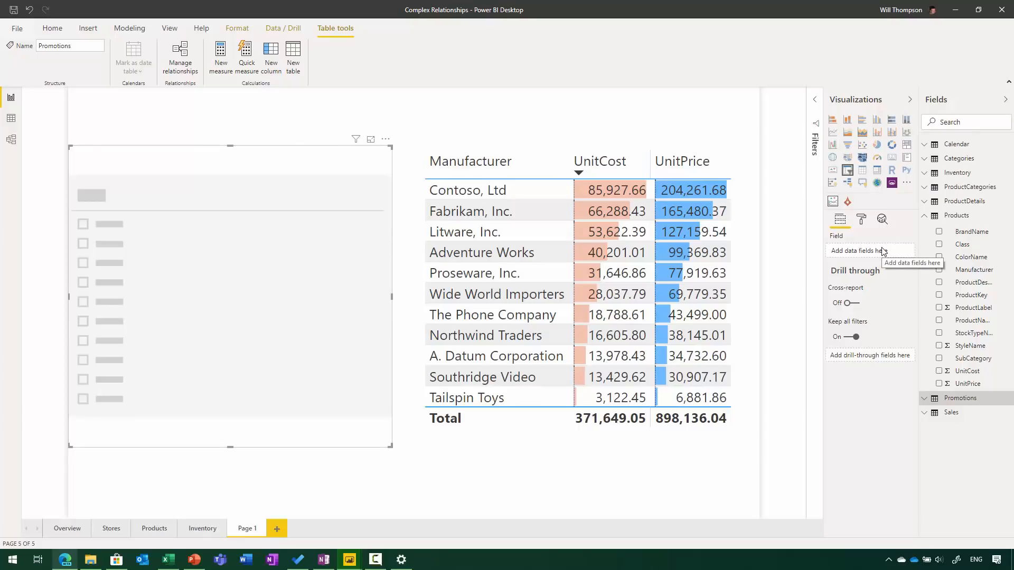
pyautogui.moveTo(892, 251)
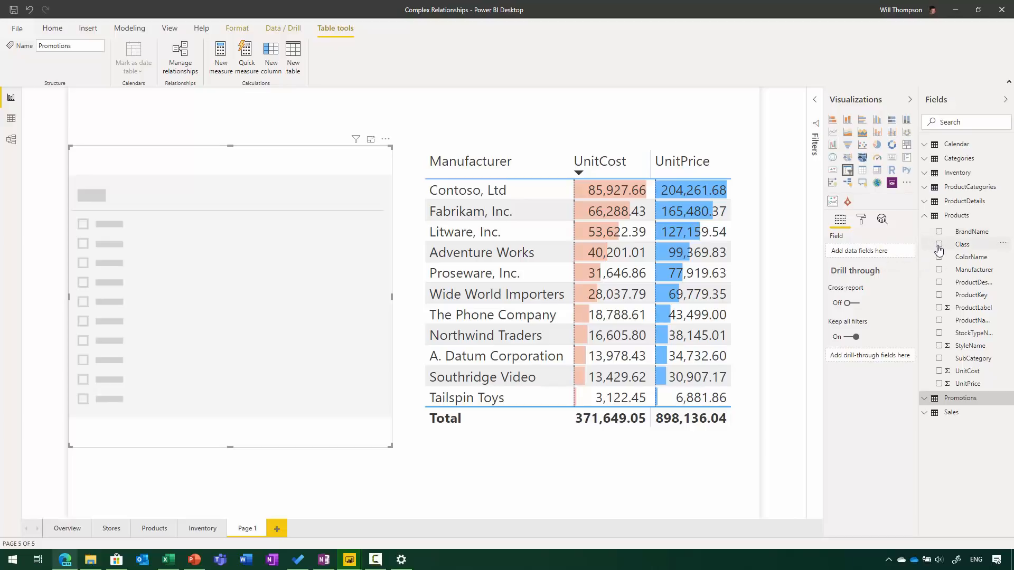
# Step: Add Class and ColorName to the slicer and check Economy expands into its colours
pyautogui.click(939, 245)
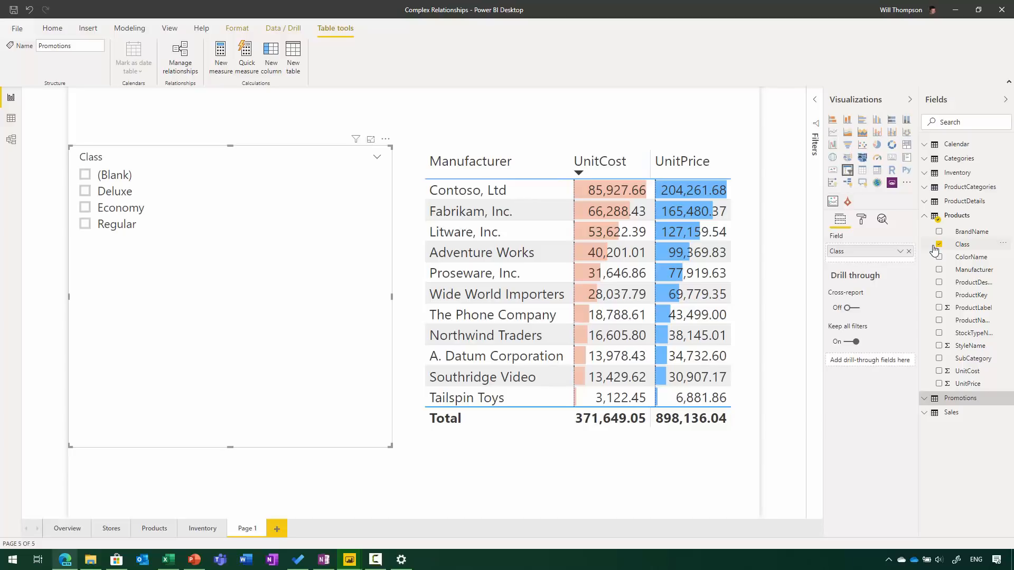
pyautogui.click(940, 257)
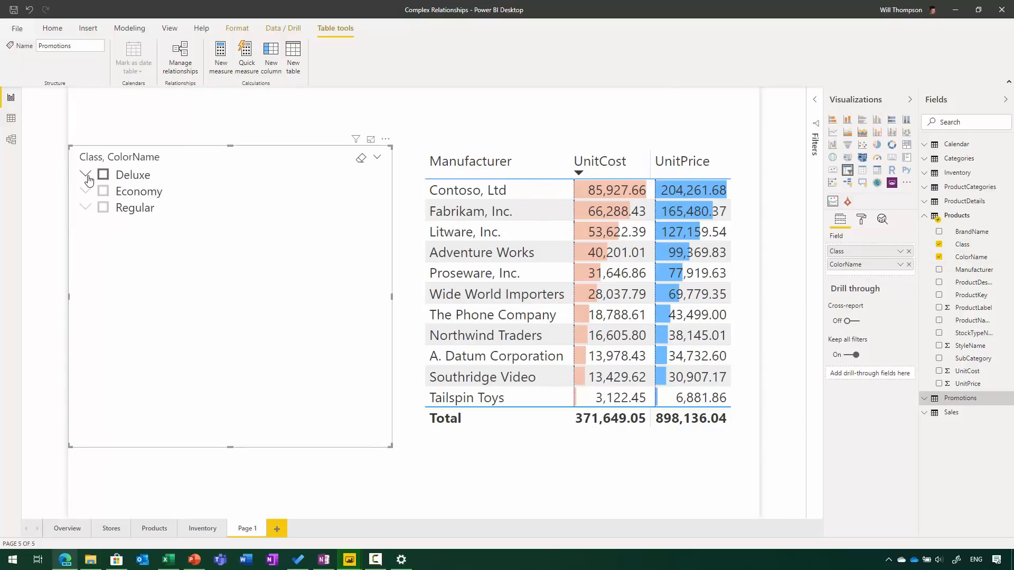
pyautogui.click(86, 192)
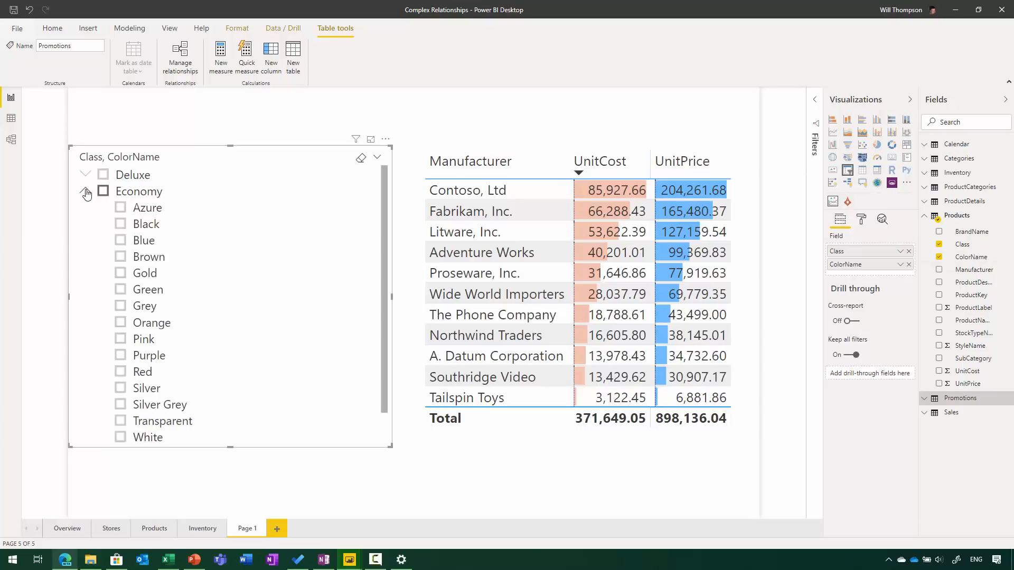
pyautogui.click(86, 192)
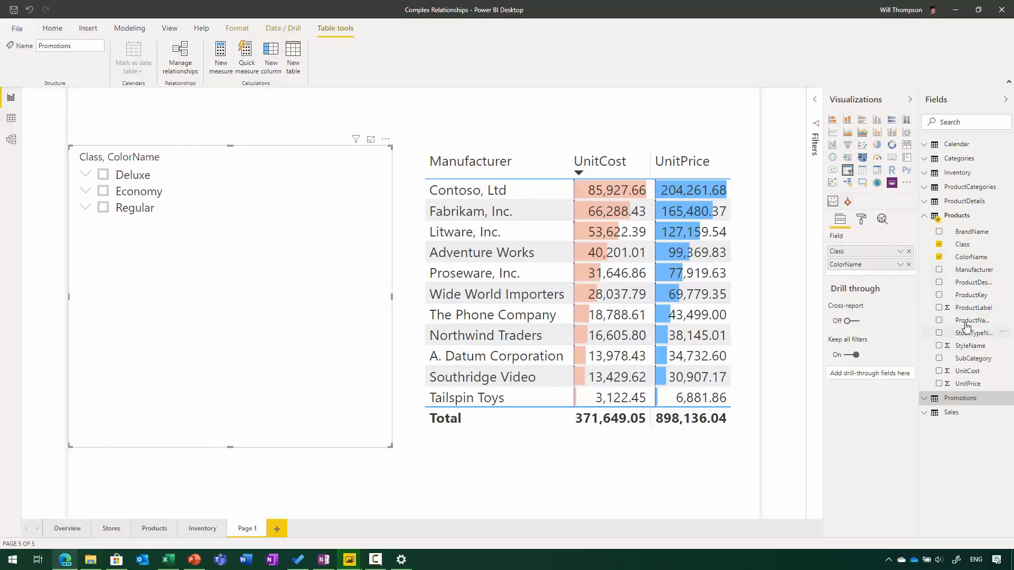
# Step: Add ProductName as a third level and settle the order Class, ColorName, ProductName
pyautogui.click(939, 320)
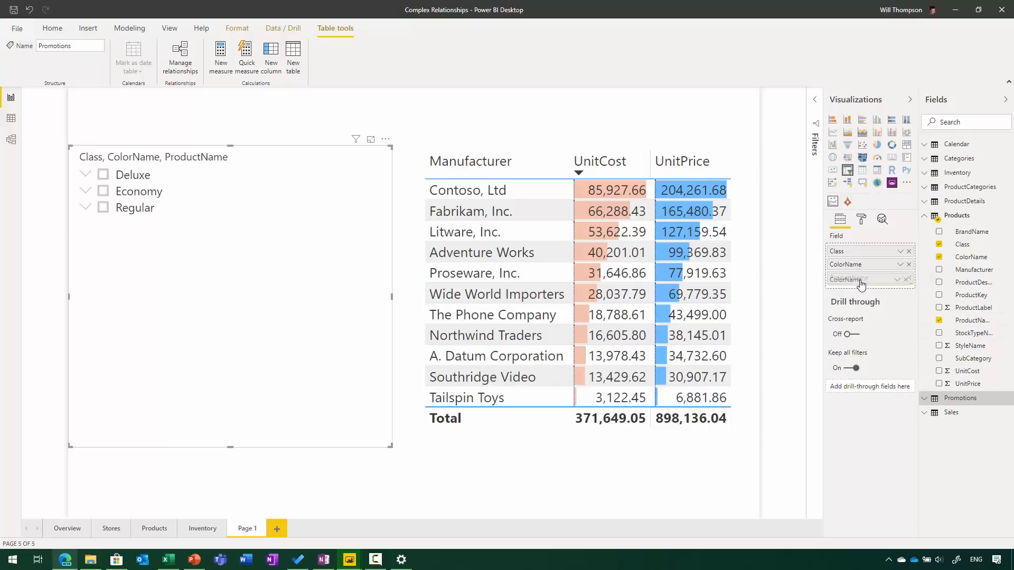
pyautogui.moveTo(860, 264); pyautogui.dragTo(860, 278)
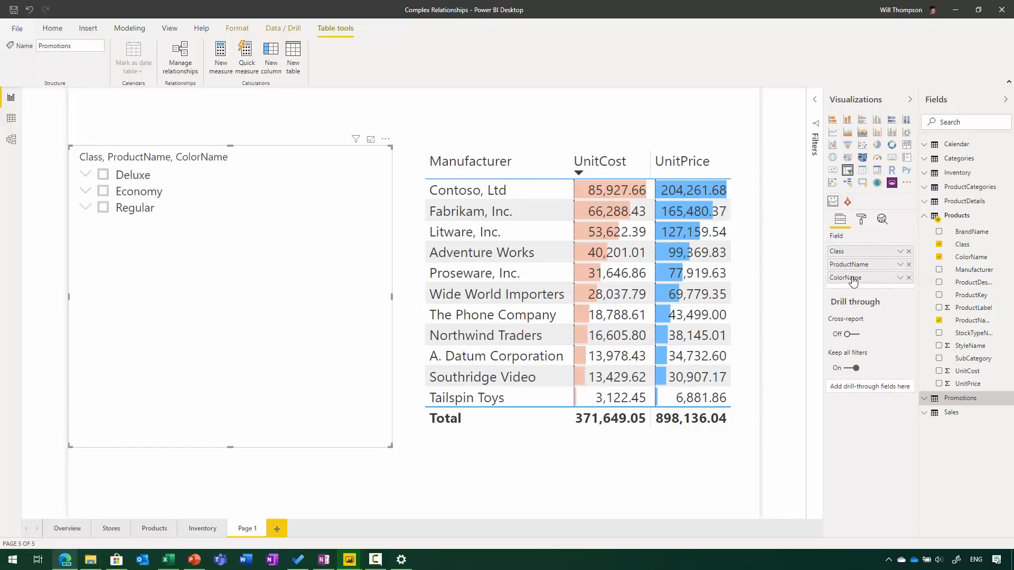
pyautogui.moveTo(848, 264); pyautogui.dragTo(848, 277)
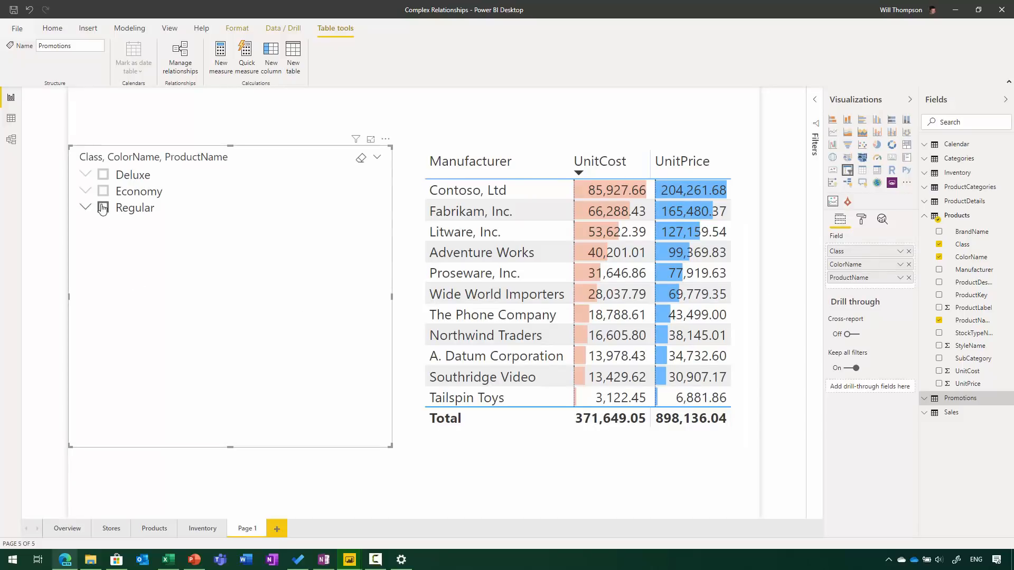
# Step: Expand Economy's Gold colour and multi-select Fabrikam products such as the coffee maker and SLR camera
pyautogui.click(85, 190)
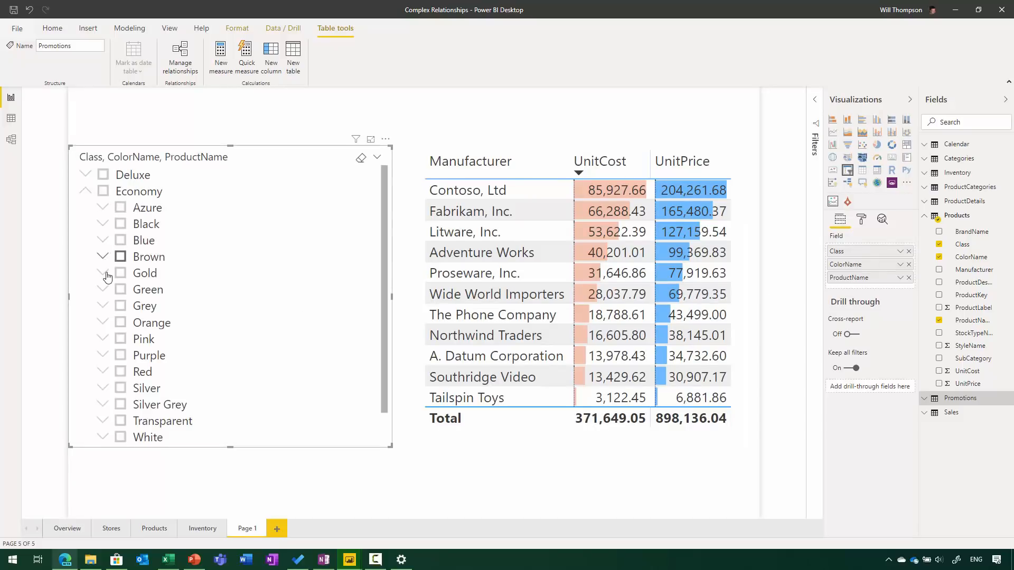
pyautogui.click(103, 272)
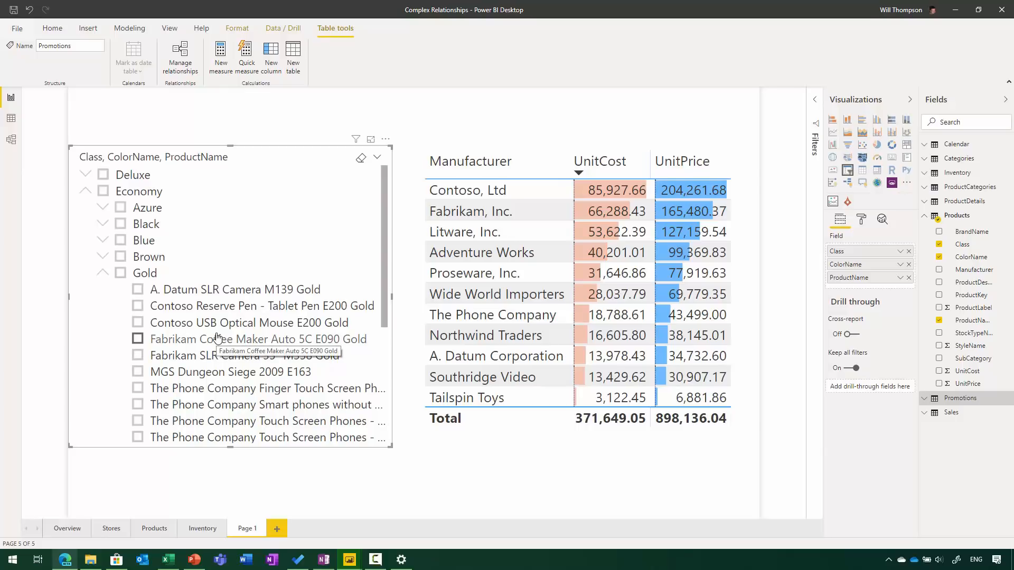
pyautogui.click(137, 339)
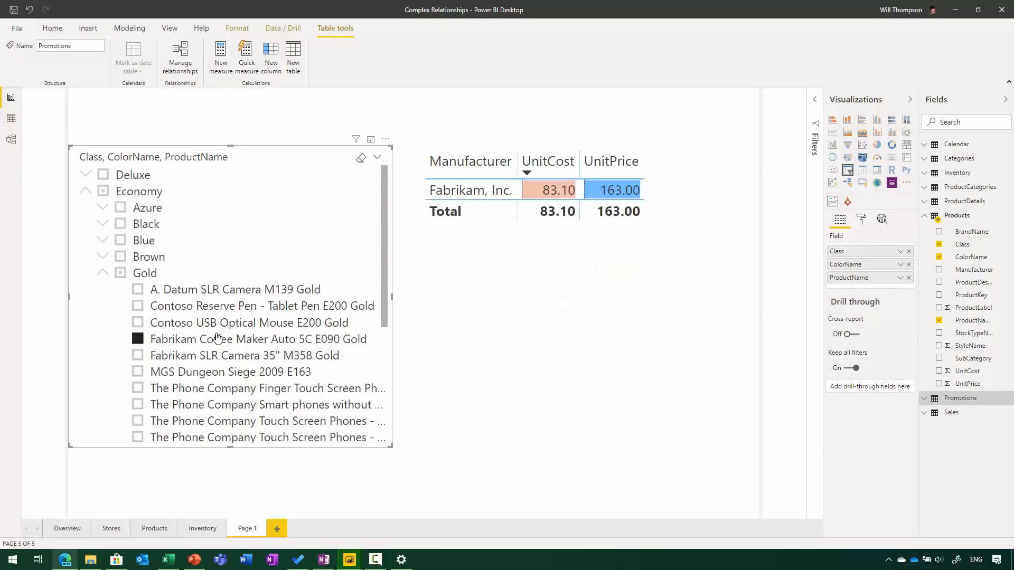
pyautogui.moveTo(215, 355)
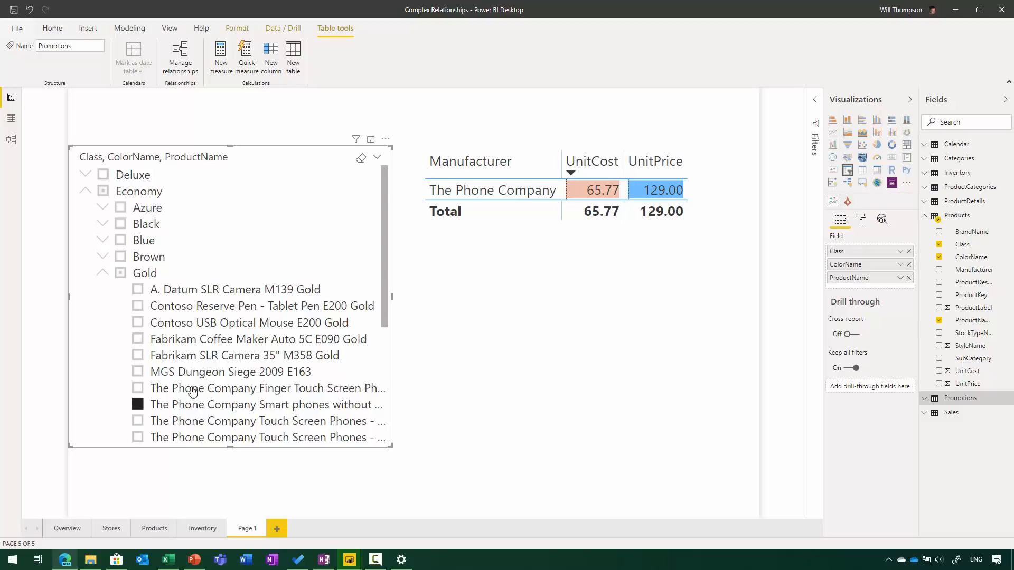
pyautogui.click(137, 355)
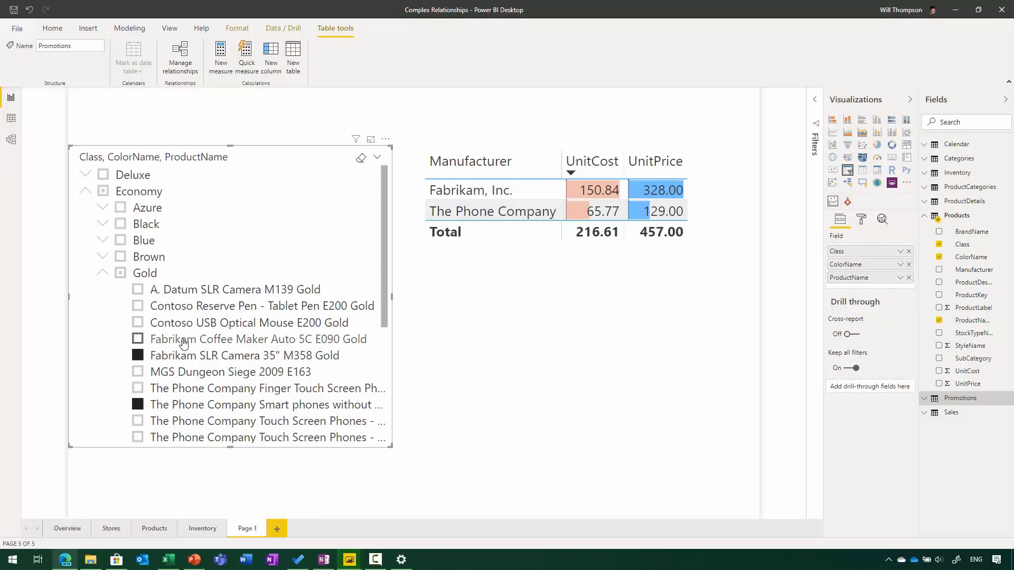
pyautogui.click(137, 323)
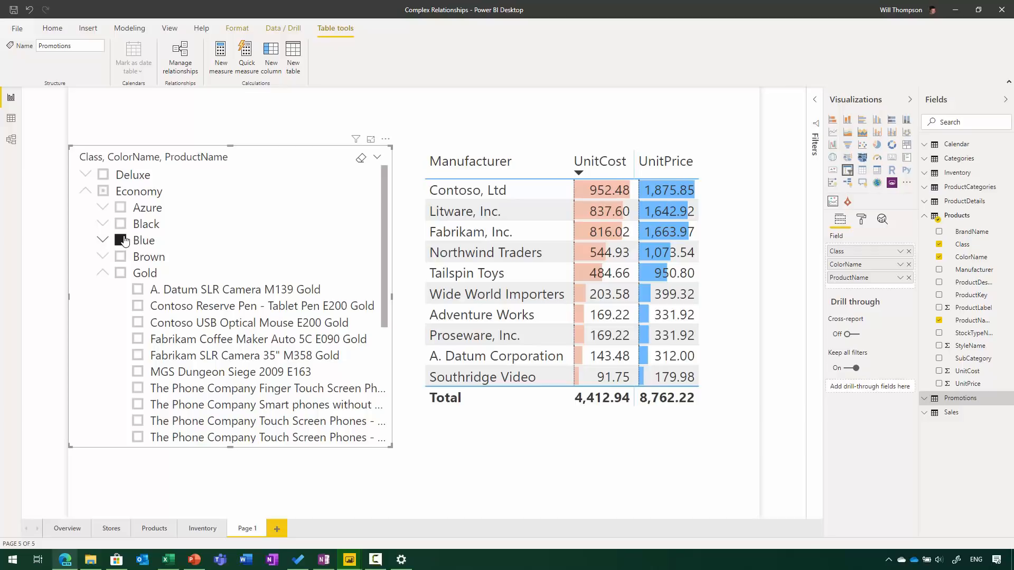
# Step: Expand other Economy colours and add the Contoso 4G MP3 Player to the selection
pyautogui.click(103, 240)
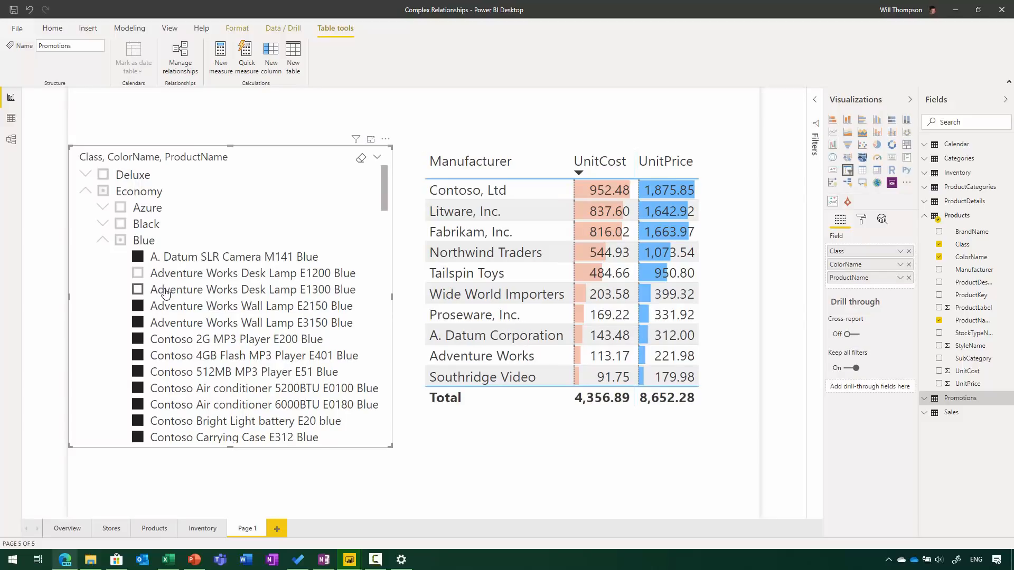
pyautogui.moveTo(179, 283)
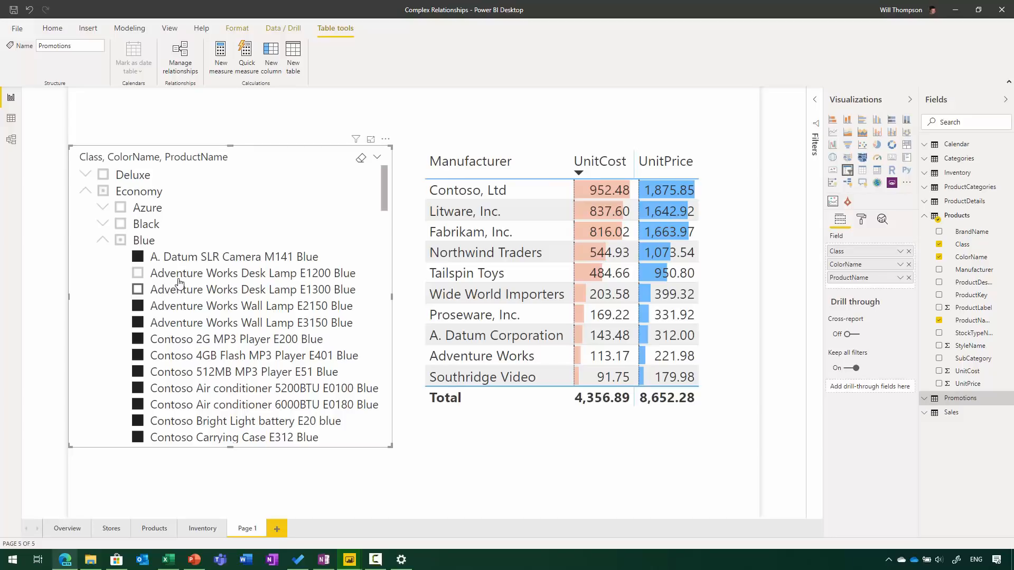
pyautogui.moveTo(168, 290)
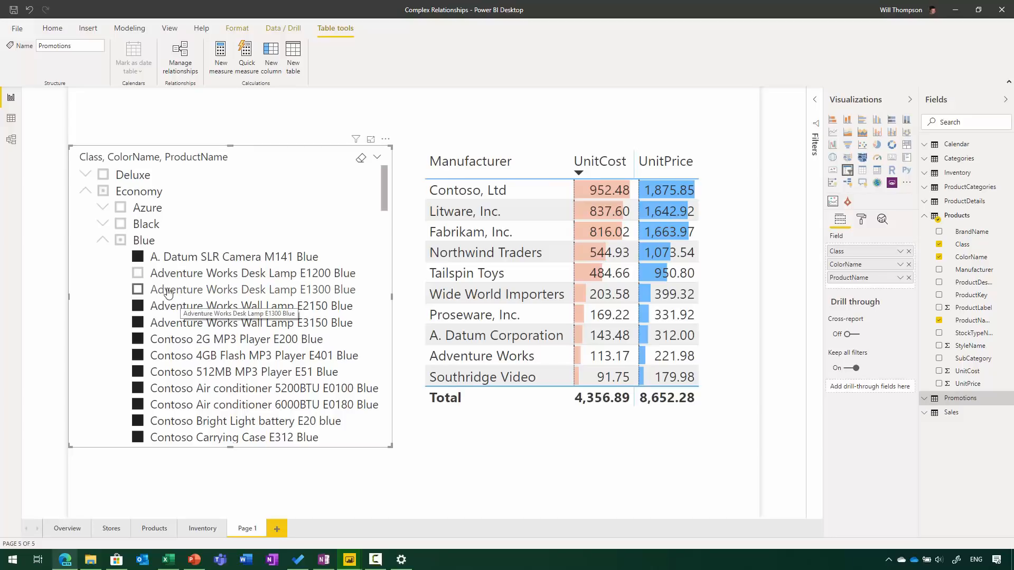
pyautogui.click(102, 239)
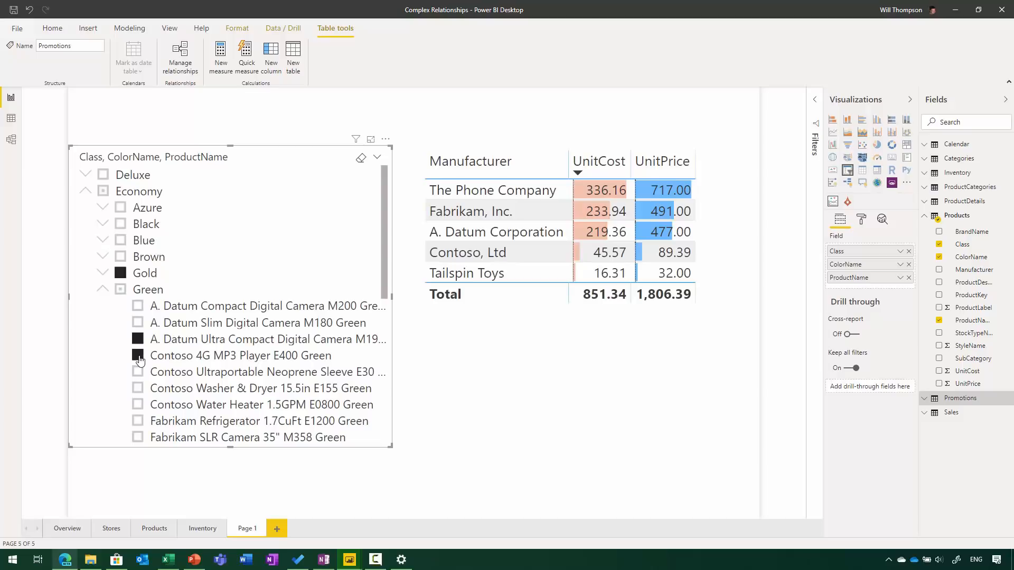
pyautogui.click(102, 289)
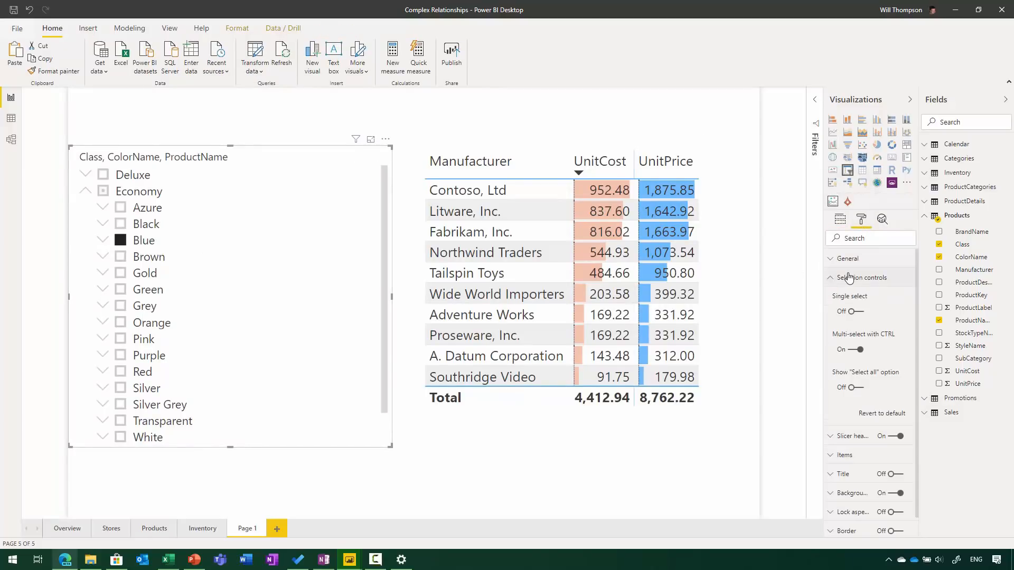
# Step: Turn Single select on for the slicer and filter the table to Black Economy products
pyautogui.click(851, 311)
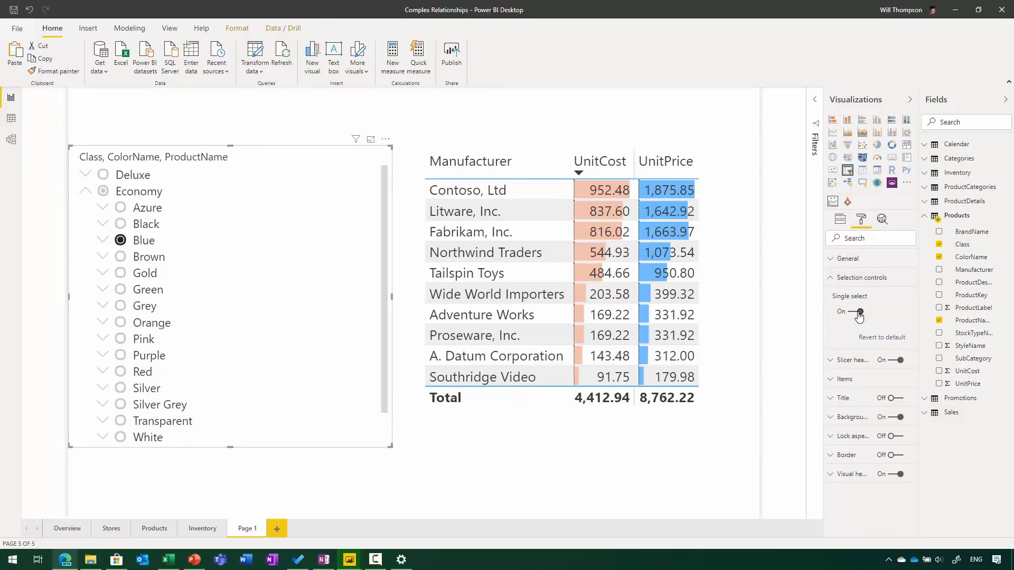
pyautogui.moveTo(498, 315)
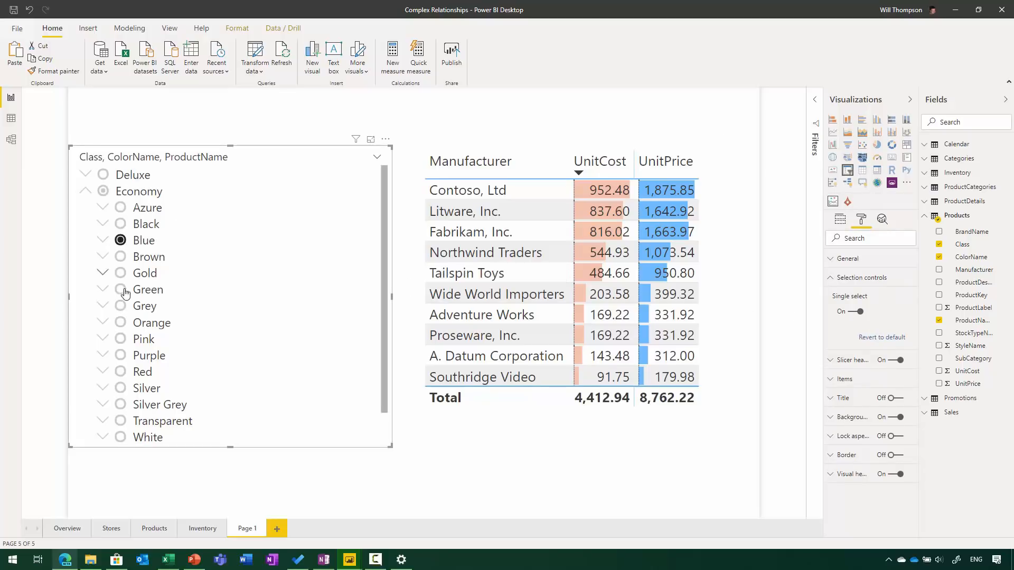
pyautogui.click(120, 223)
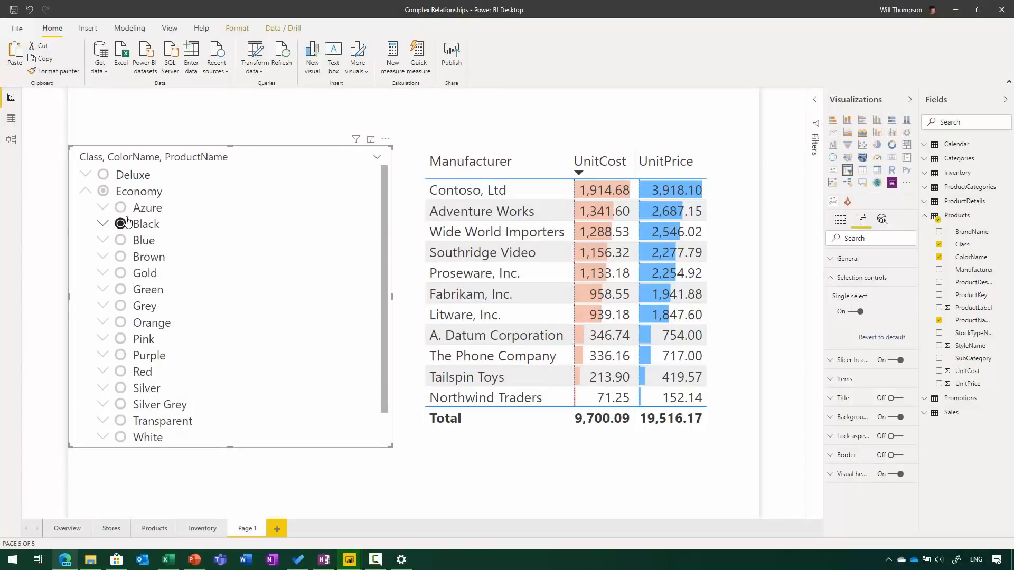
pyautogui.click(881, 219)
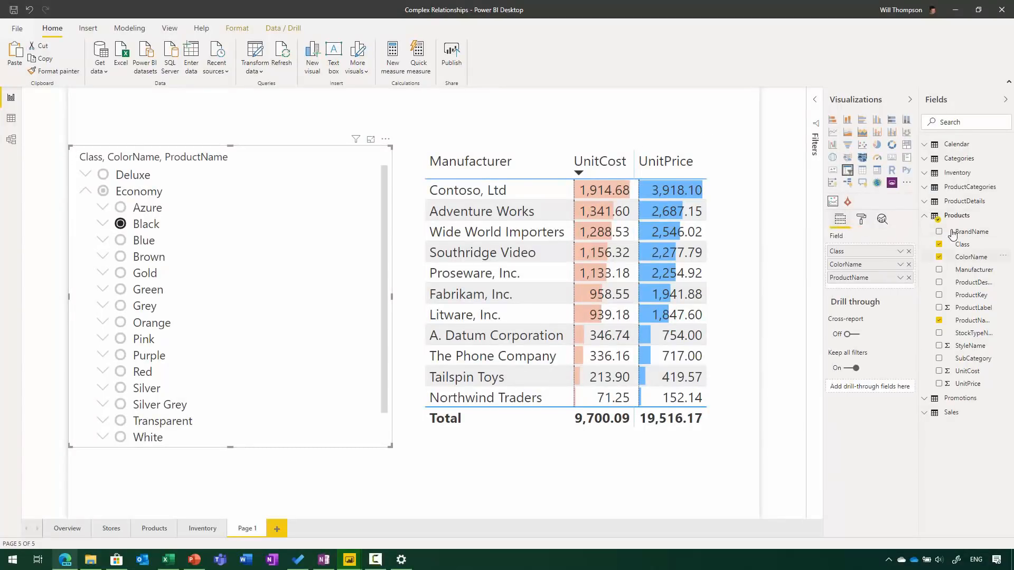
# Step: Replace Class and ColorName with Category from ProductCategories and expand Audio to its subcategories
pyautogui.click(968, 187)
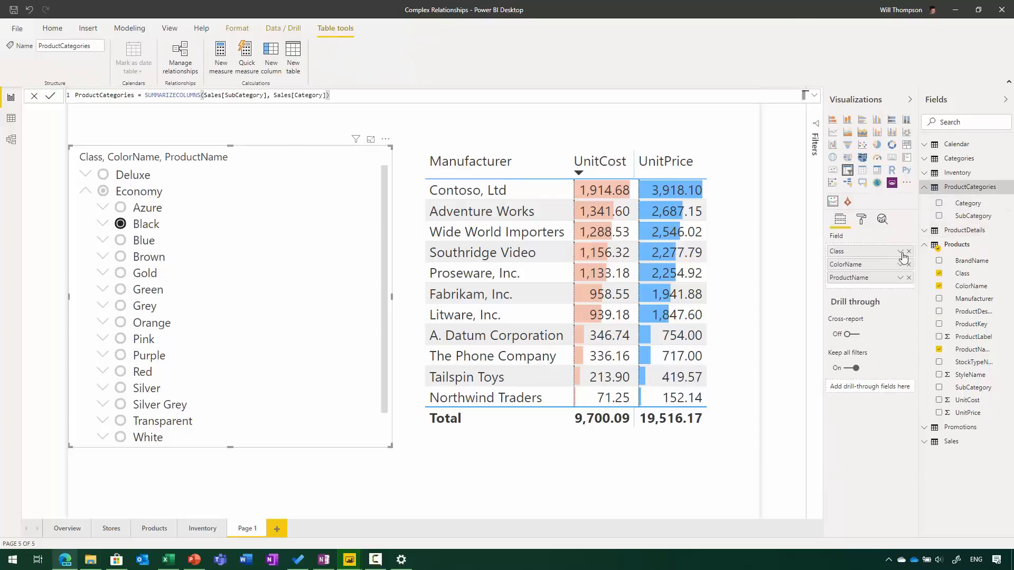
pyautogui.click(908, 251)
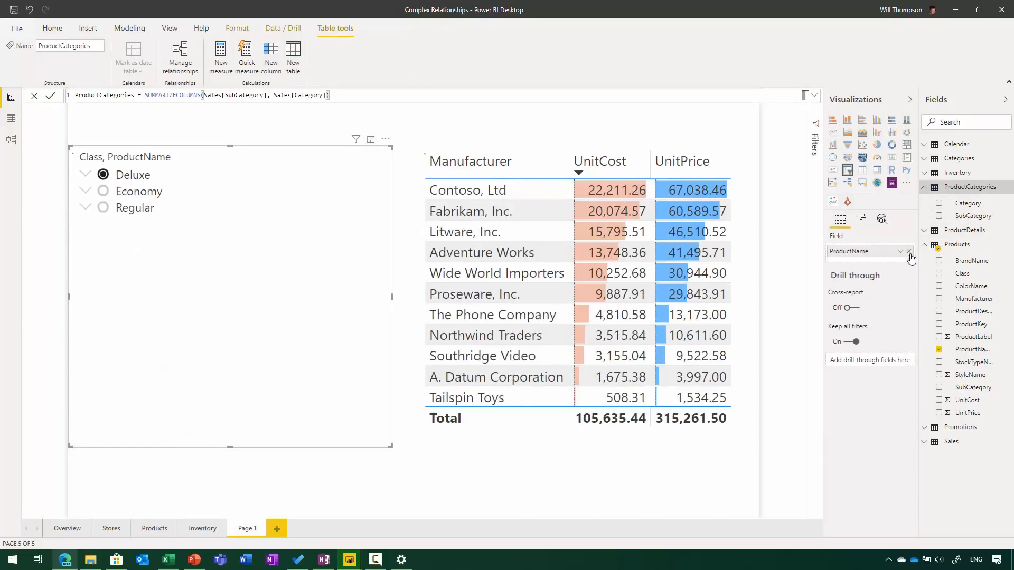
pyautogui.click(939, 203)
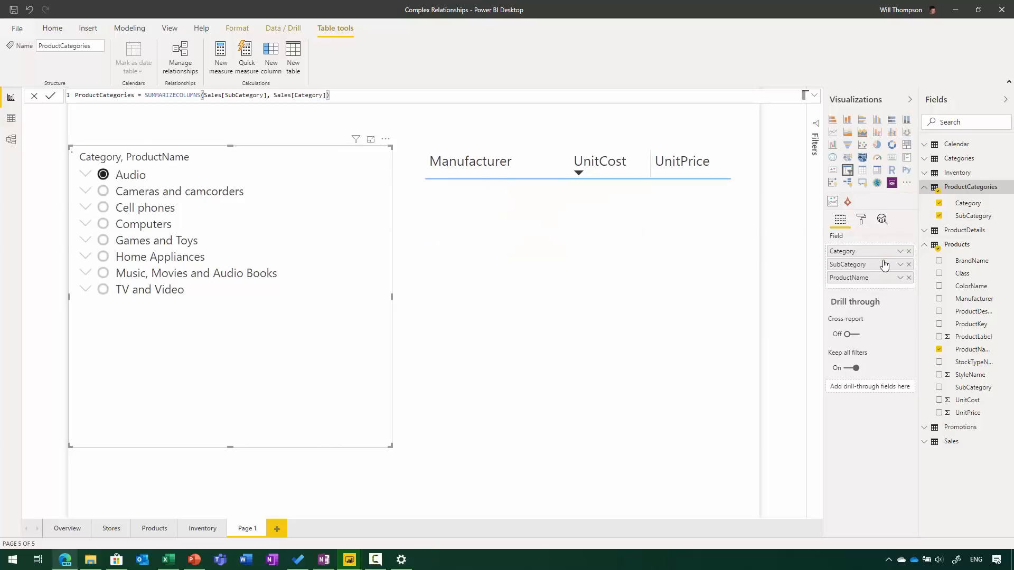
pyautogui.click(84, 175)
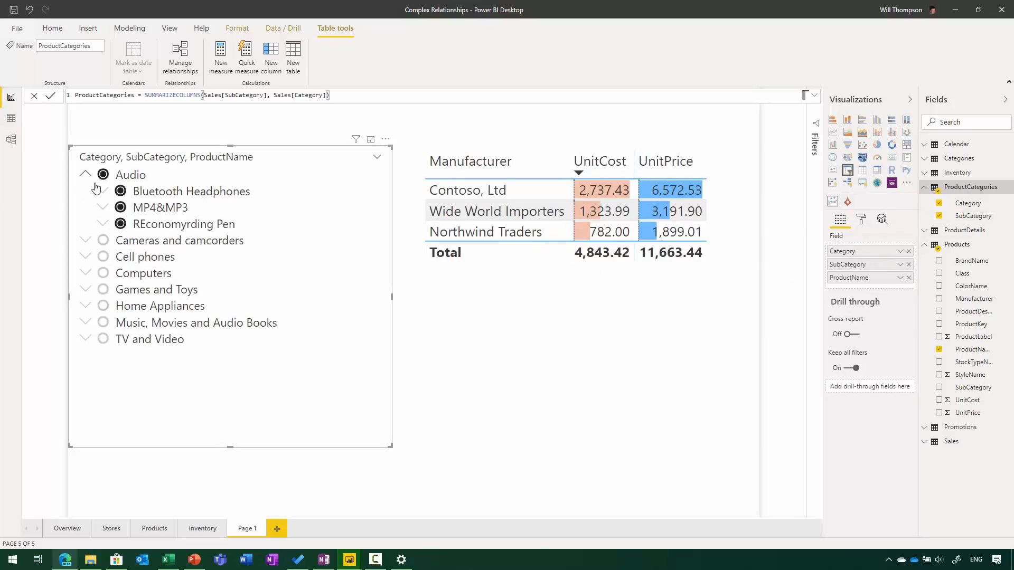
pyautogui.click(102, 191)
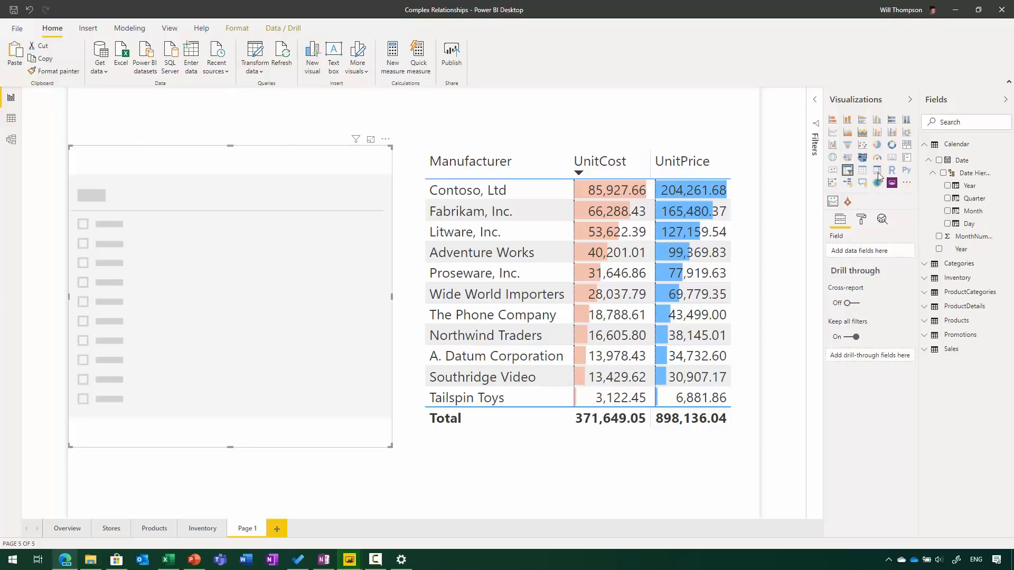
pyautogui.moveTo(982, 173)
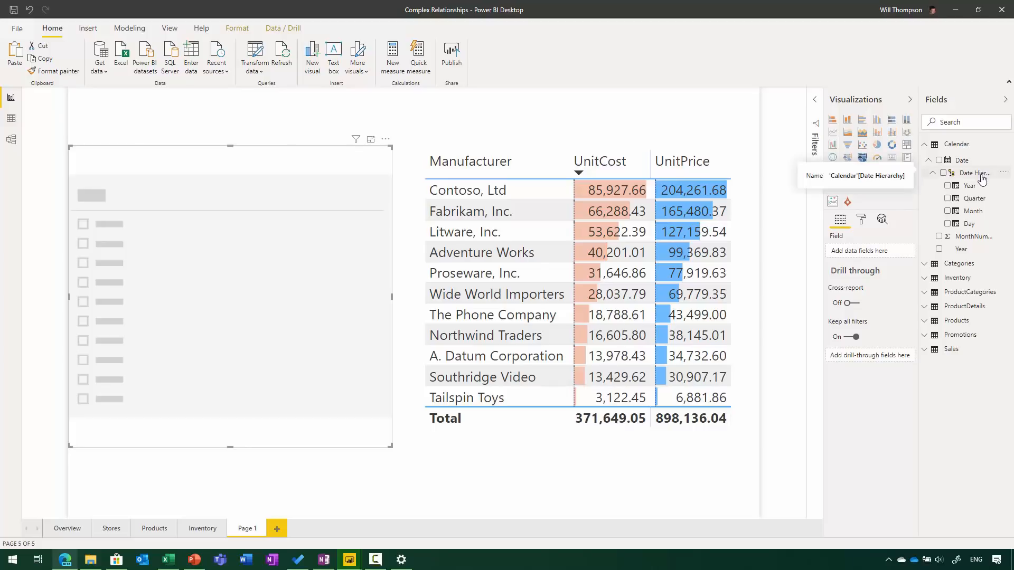
# Step: Add a slicer using the full Calendar date hierarchy, listing years 2011 to 2015
pyautogui.click(947, 173)
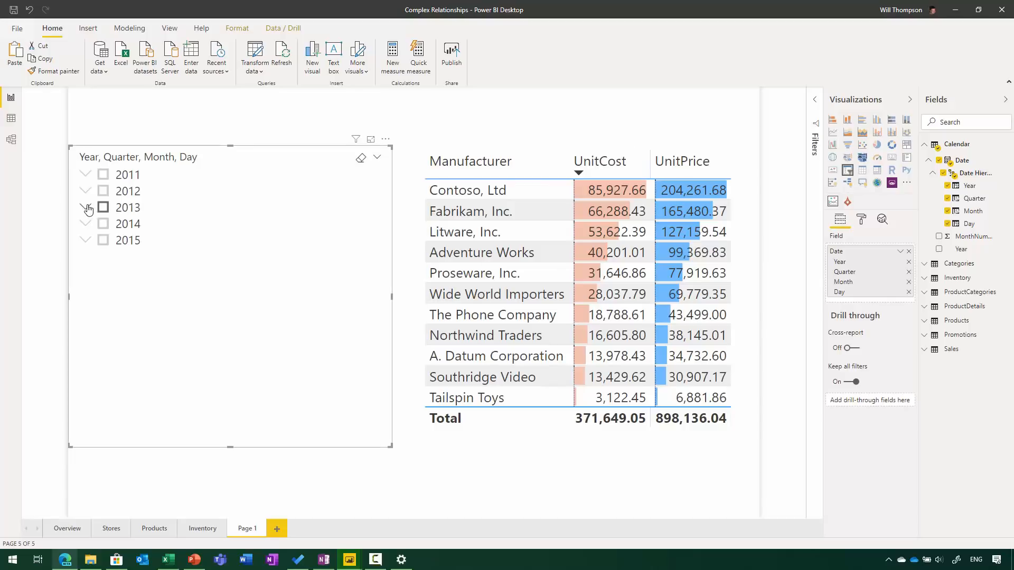
pyautogui.click(86, 207)
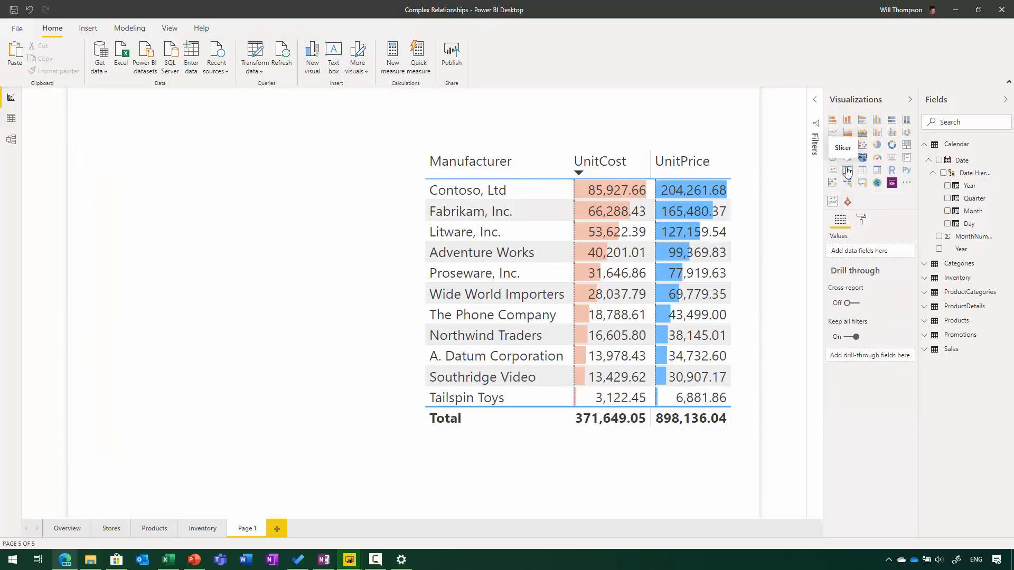
pyautogui.click(848, 170)
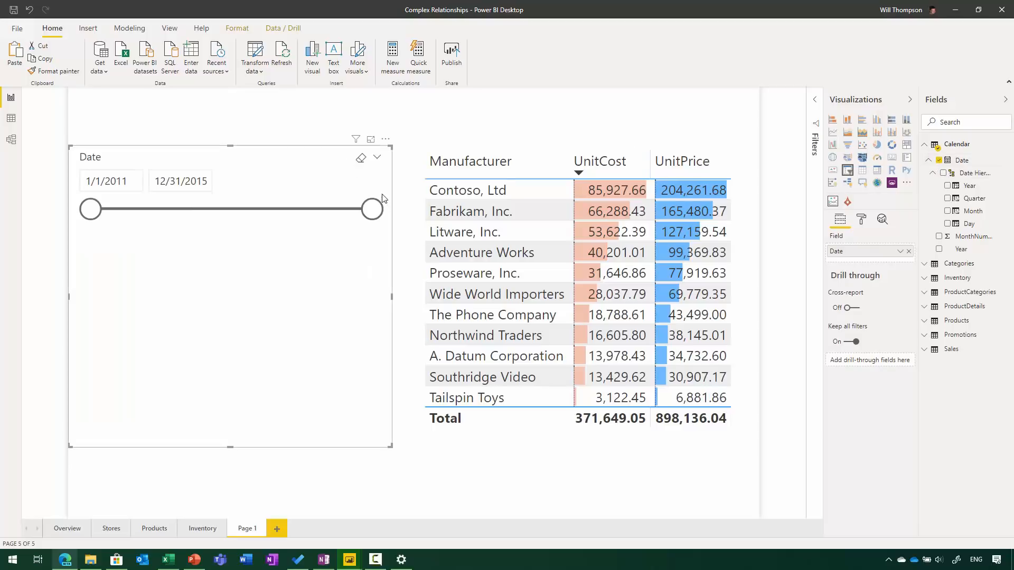
pyautogui.click(180, 181)
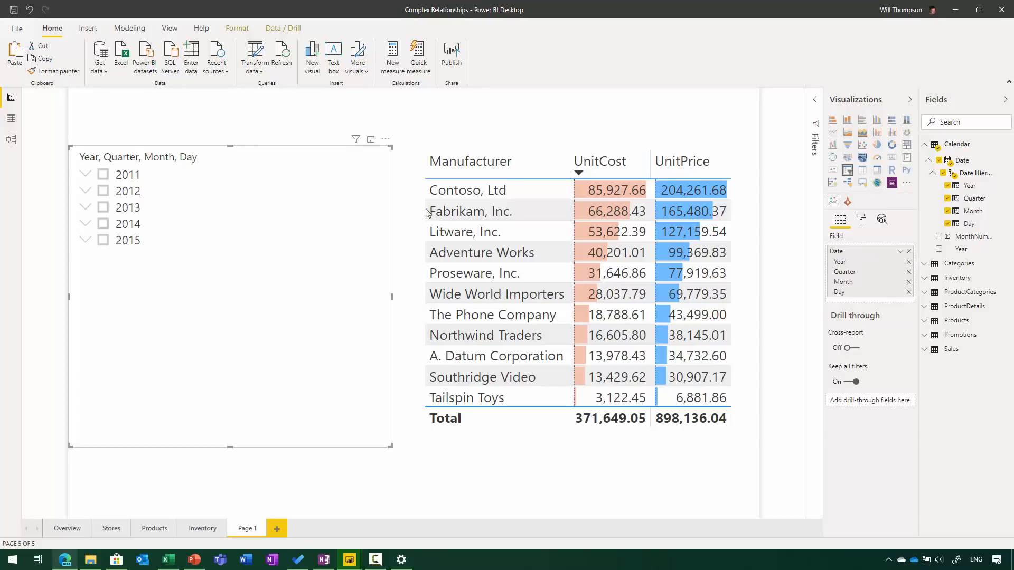
# Step: Change the date slicer's display style to Dropdown
pyautogui.click(386, 139)
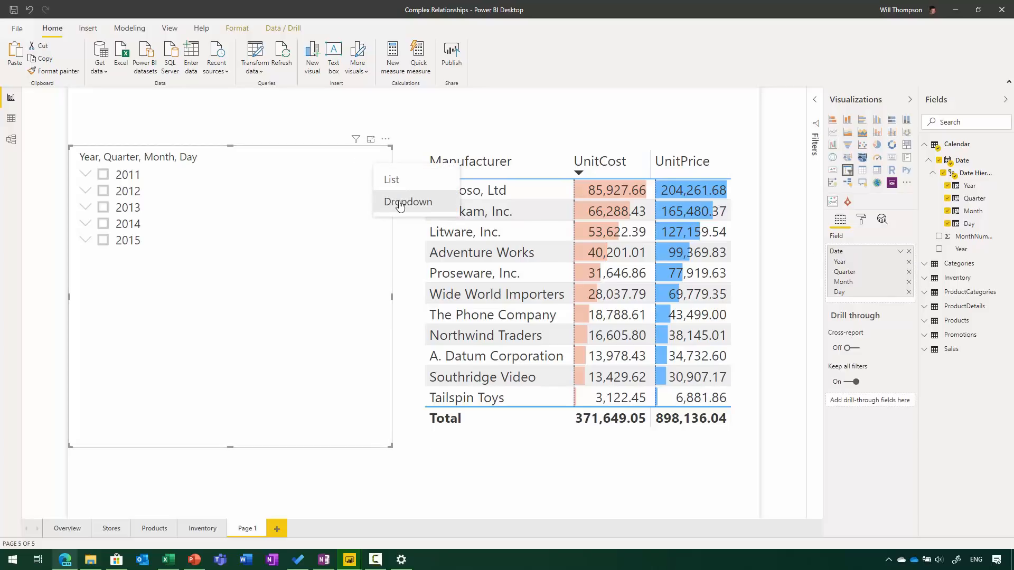
pyautogui.click(407, 202)
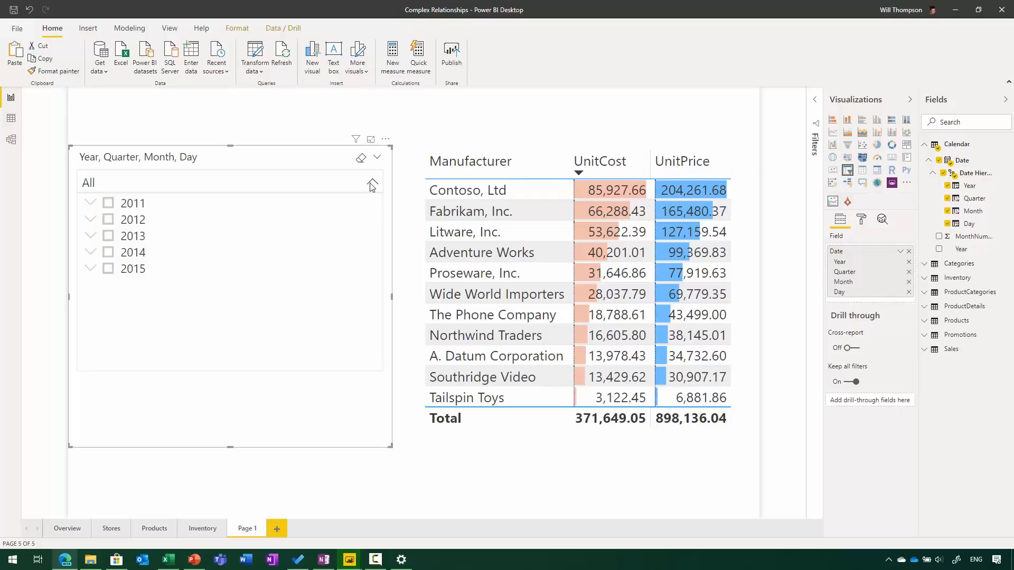
pyautogui.click(377, 174)
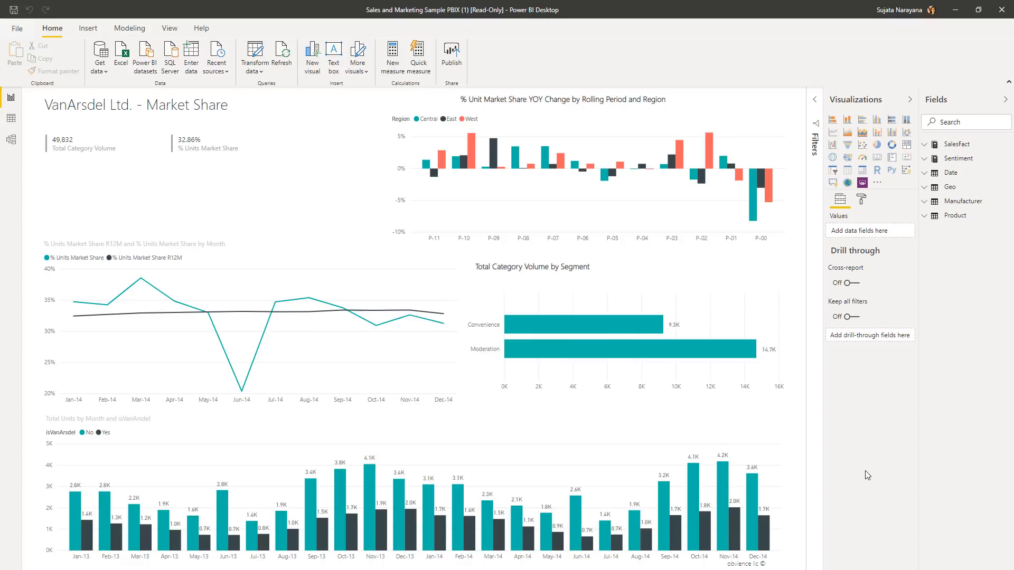
pyautogui.moveTo(850, 481)
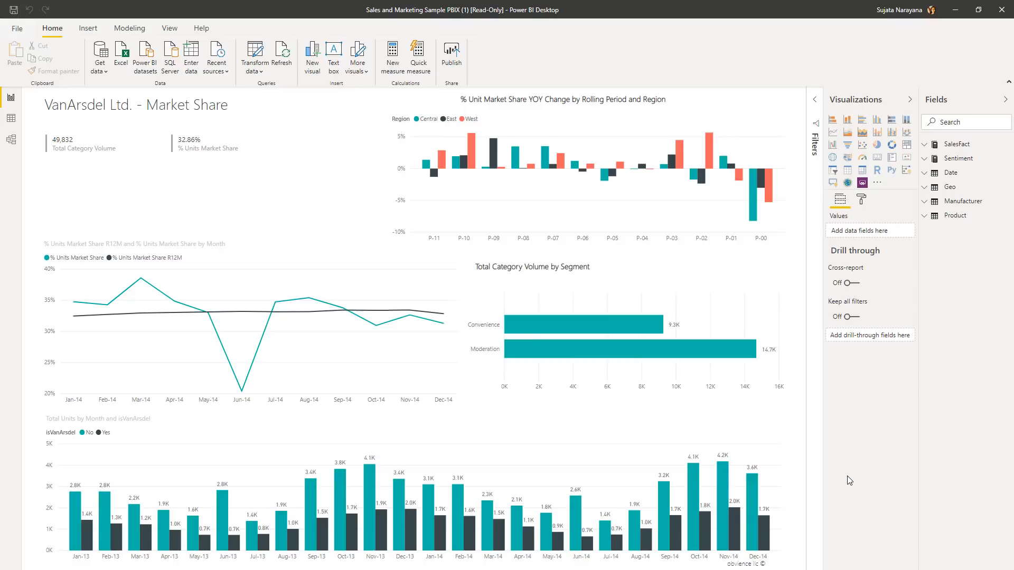
pyautogui.moveTo(195, 23)
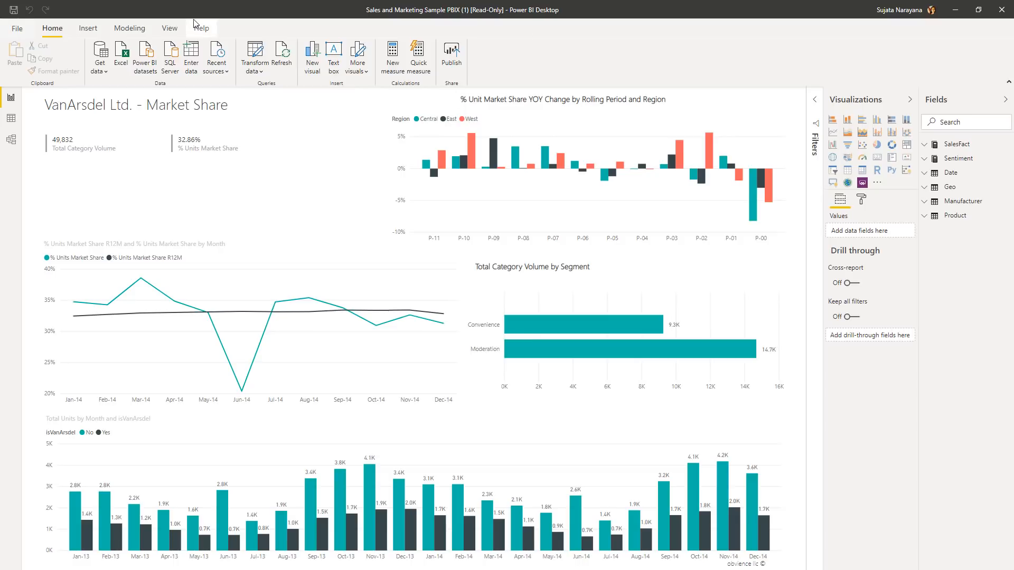
pyautogui.moveTo(899, 8)
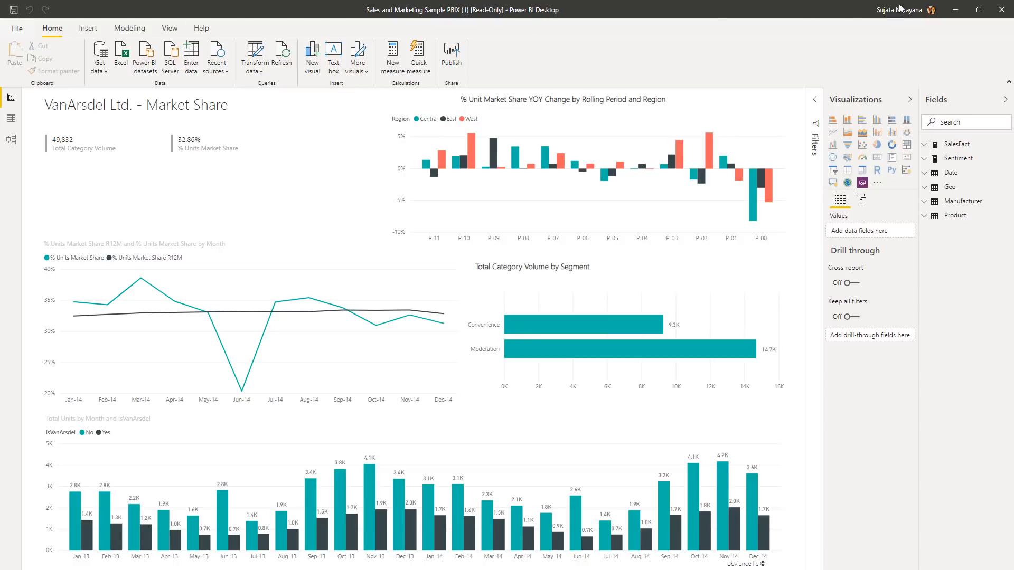
pyautogui.moveTo(350, 5)
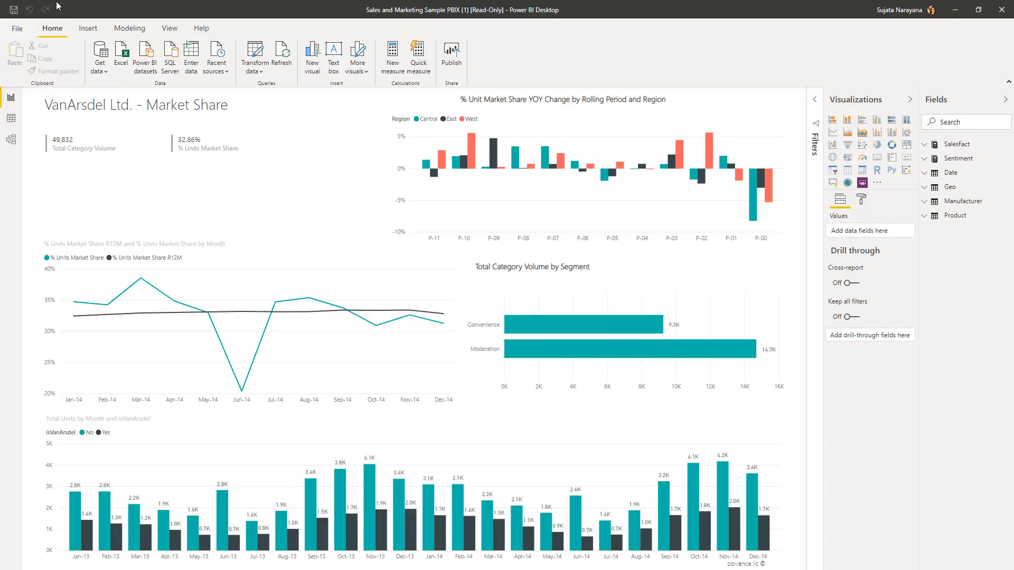
pyautogui.moveTo(69, 9)
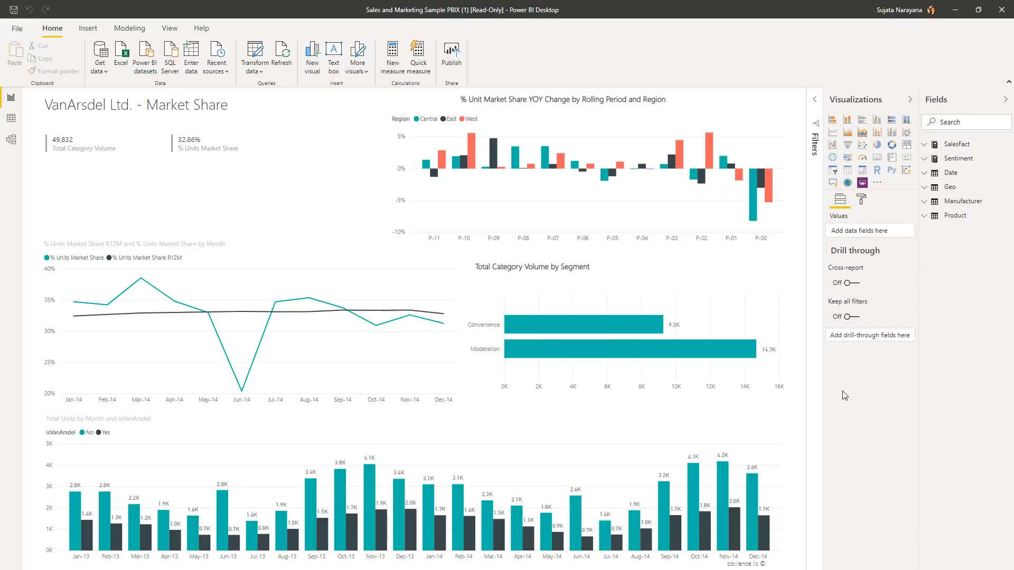
# Step: Show ribbon shortcut hints and browse the Insert, Modeling and Home ribbons
pyautogui.press('alt')
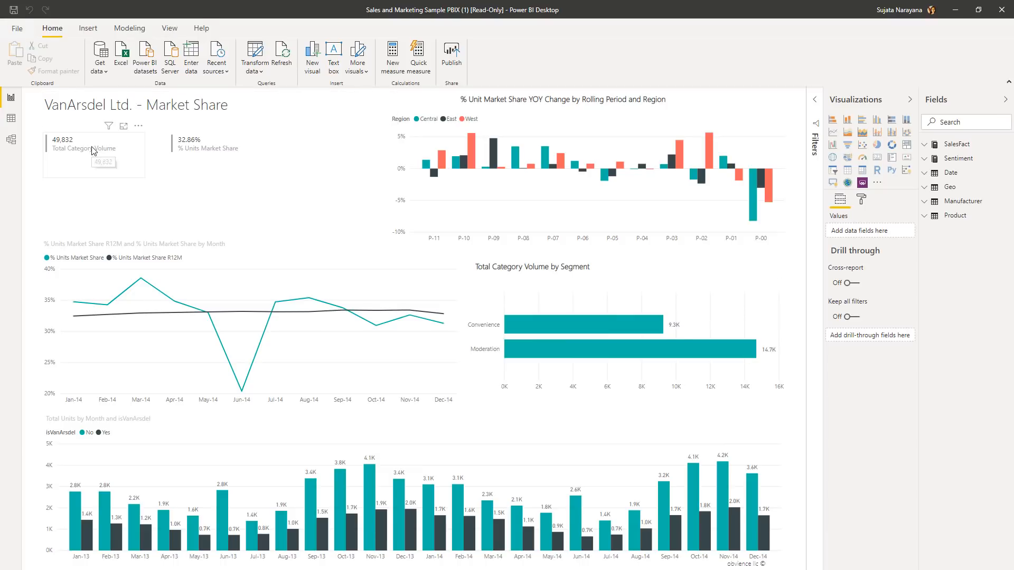
pyautogui.press('alt')
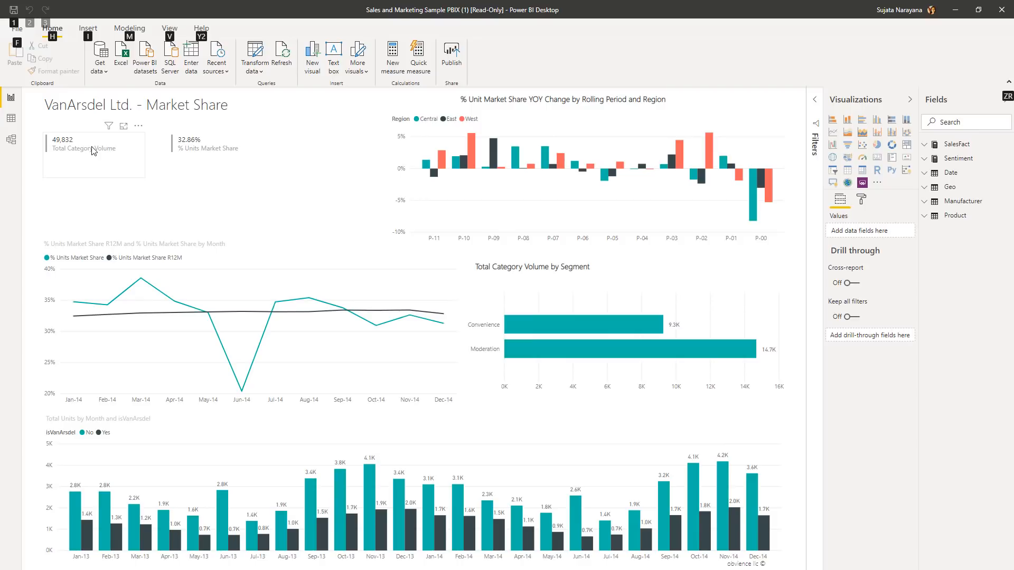
pyautogui.click(87, 28)
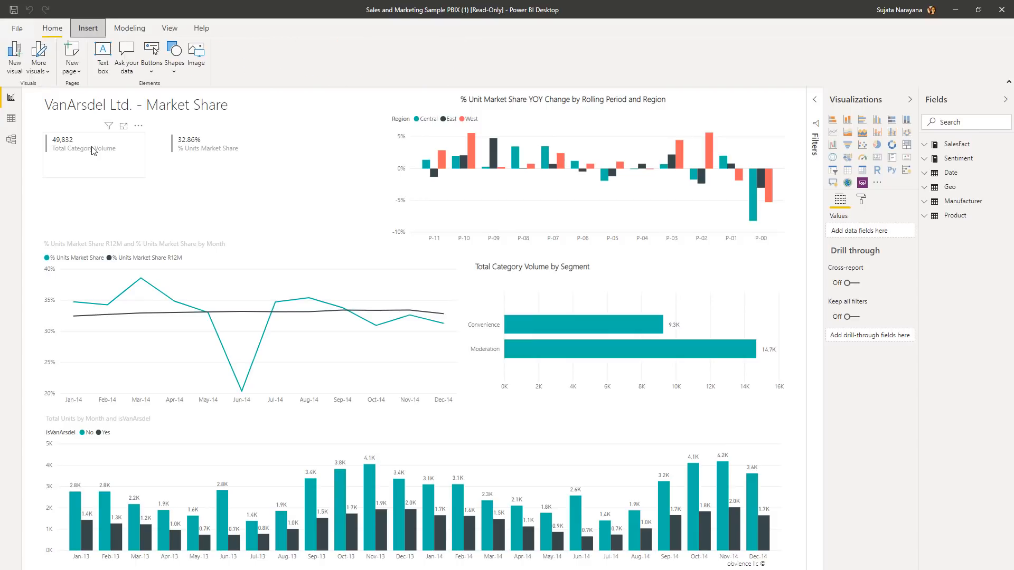
pyautogui.press('alt')
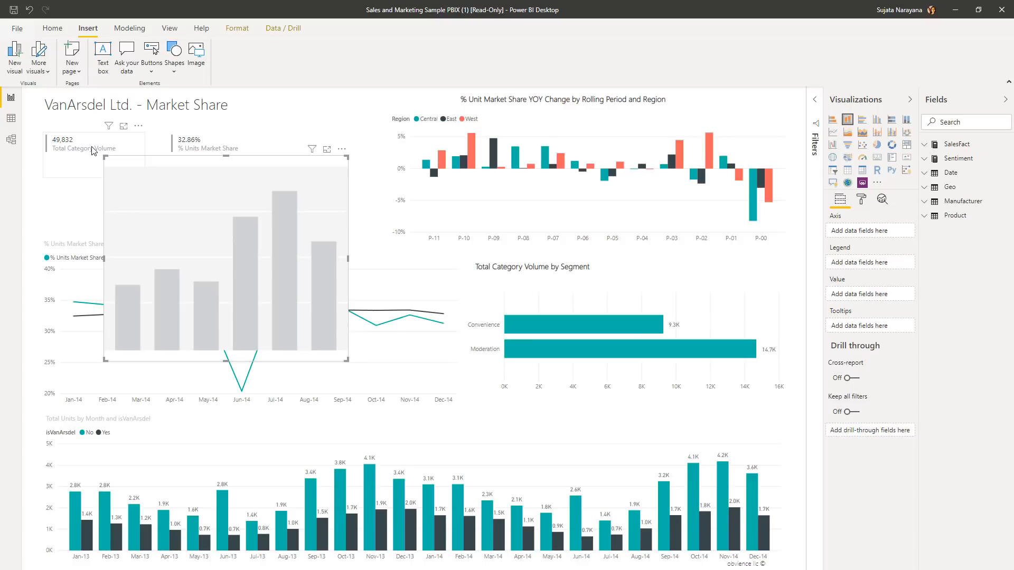
pyautogui.press('alt')
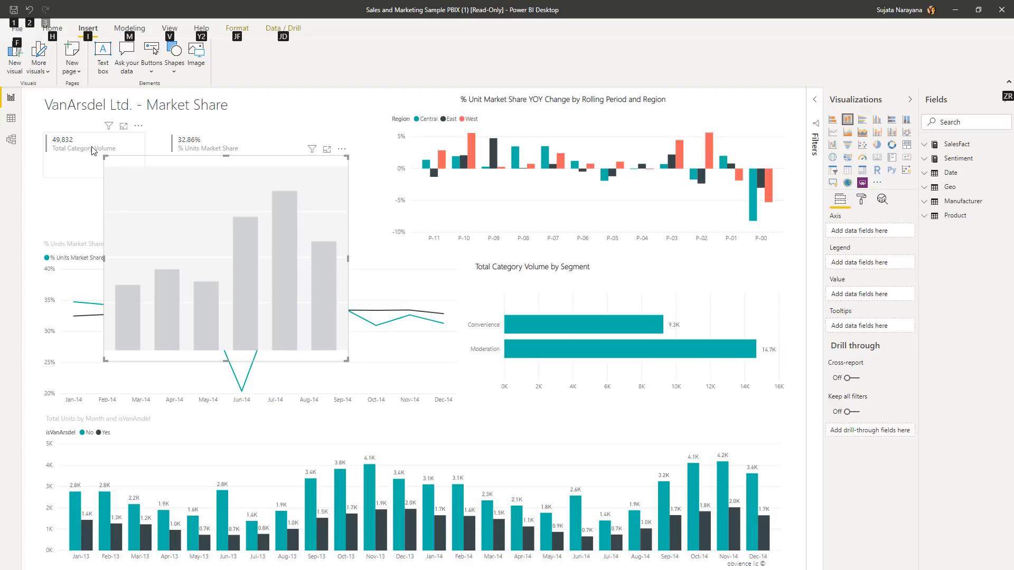
pyautogui.click(130, 28)
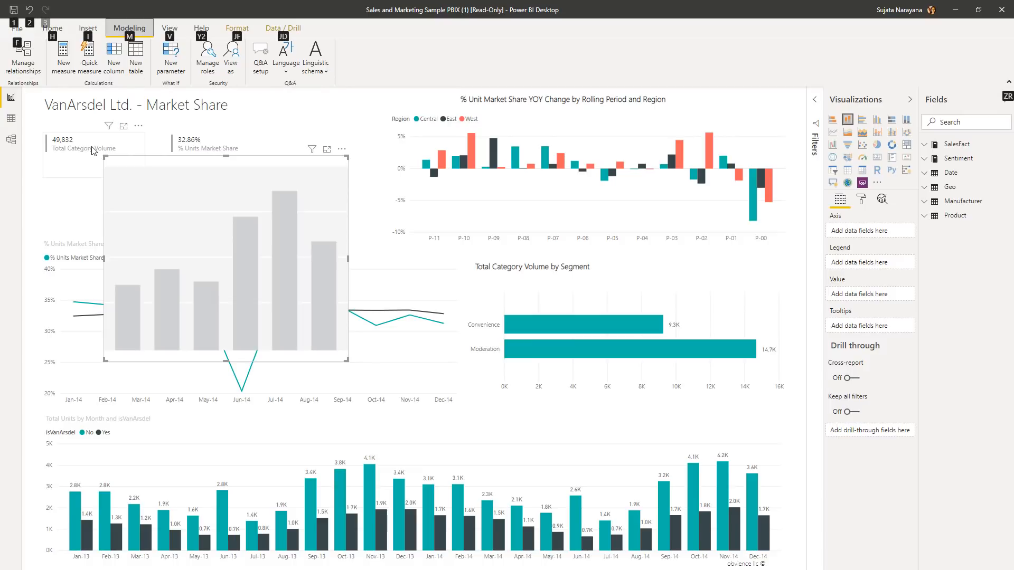
pyautogui.click(52, 28)
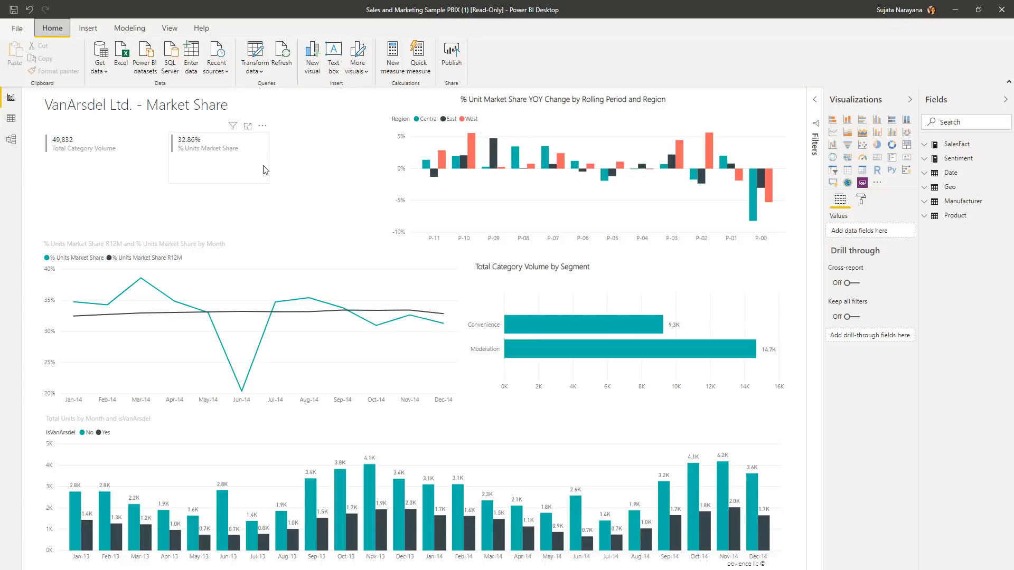
# Step: Browse the Modeling, Help and Insert ribbons, then return to Home
pyautogui.click(130, 28)
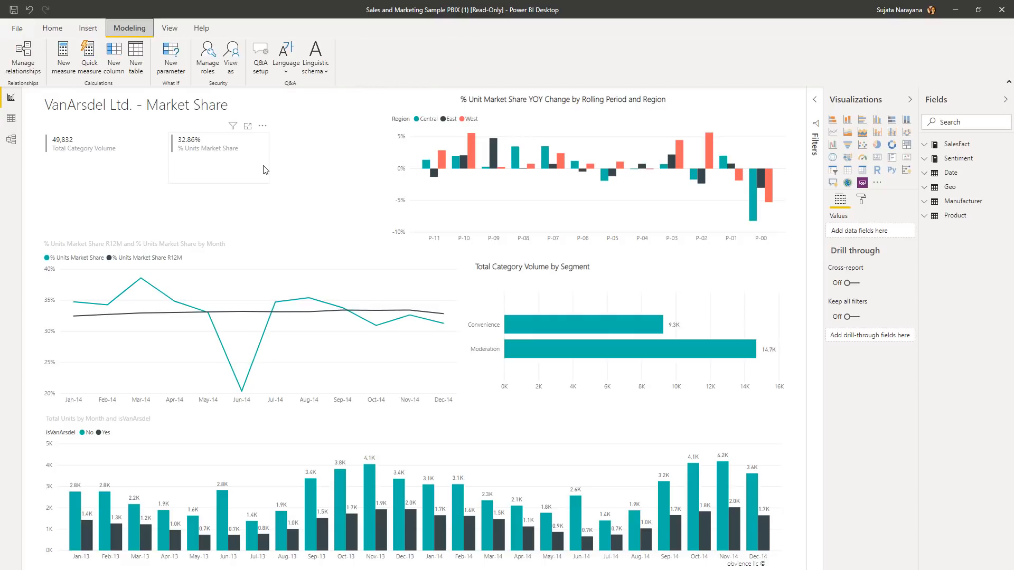
pyautogui.click(202, 28)
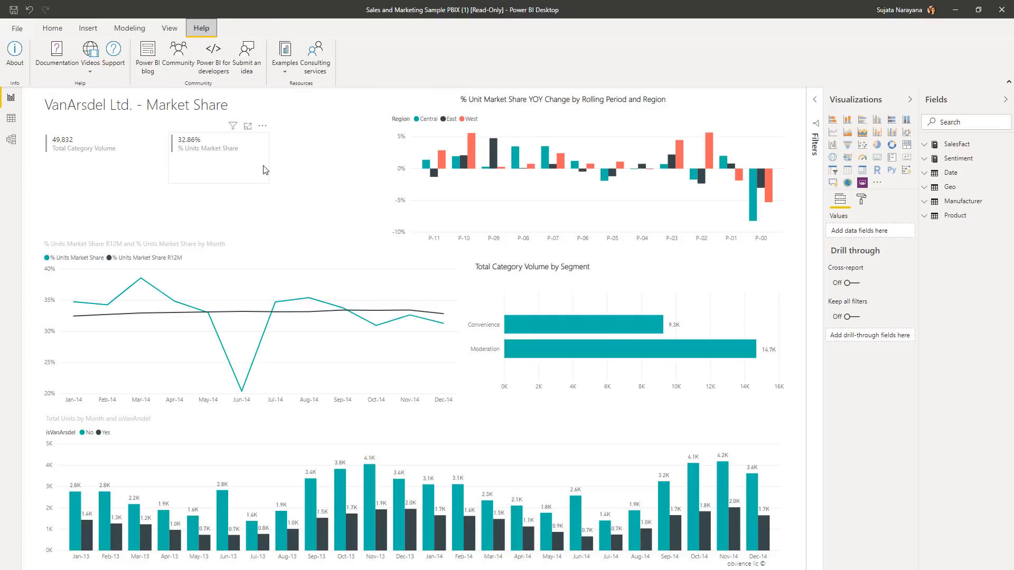
pyautogui.click(87, 28)
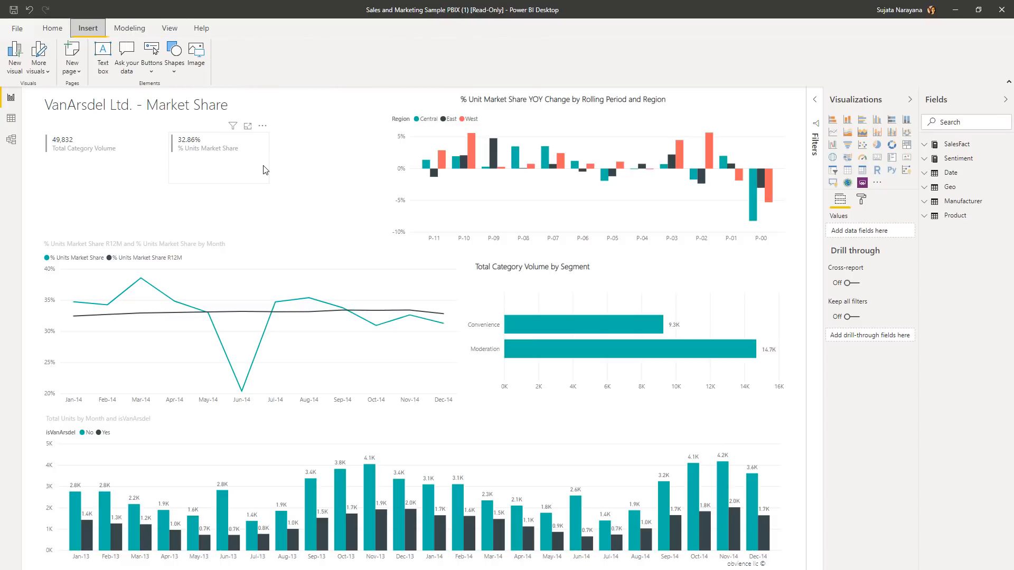
pyautogui.click(52, 28)
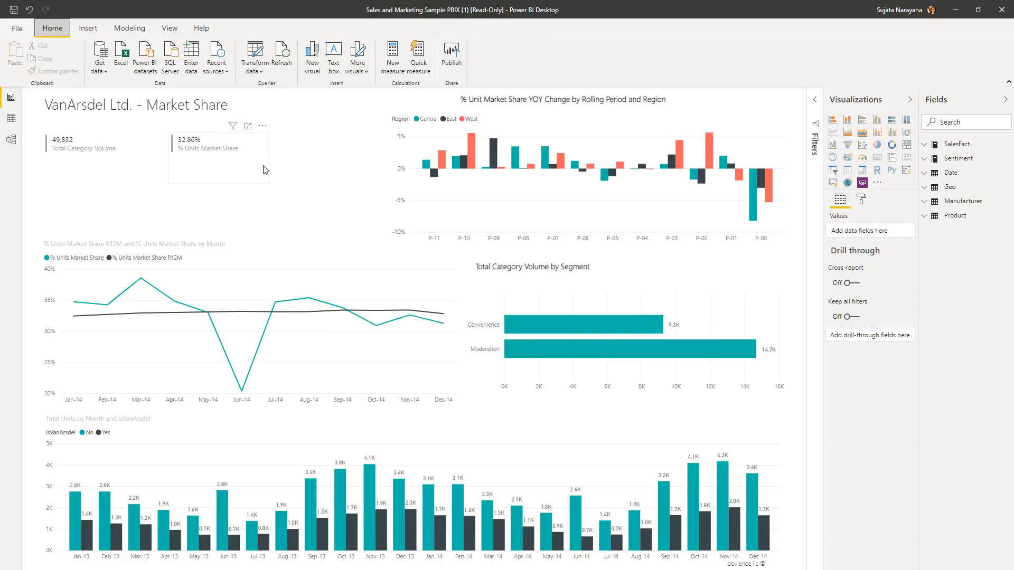
pyautogui.moveTo(14, 55)
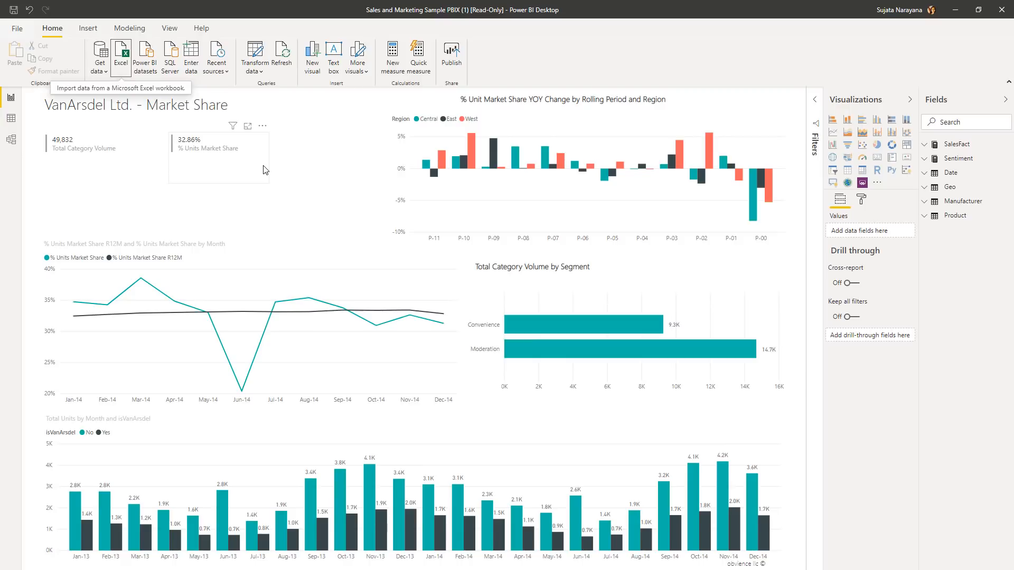
pyautogui.moveTo(170, 55)
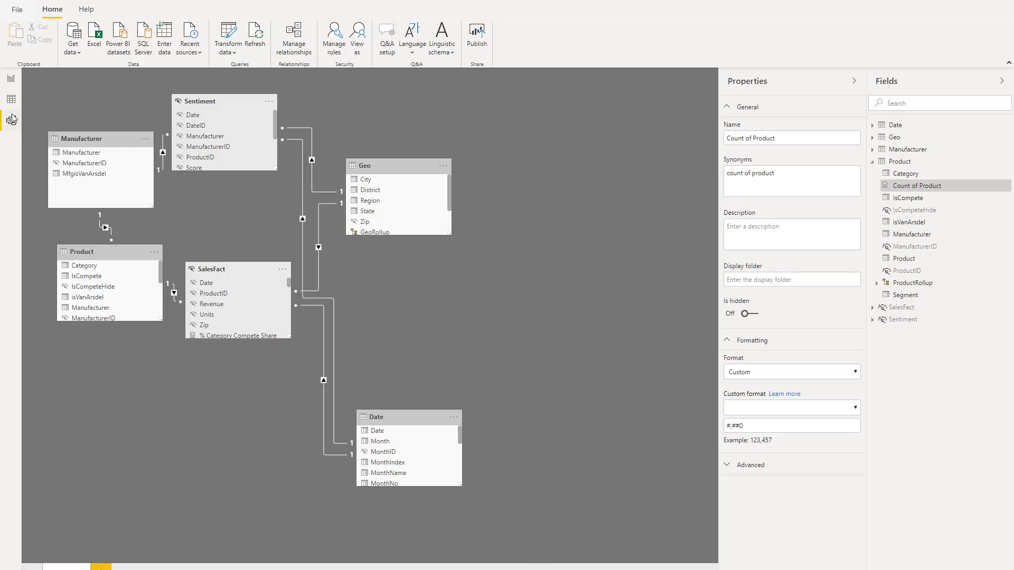
pyautogui.moveTo(12, 120)
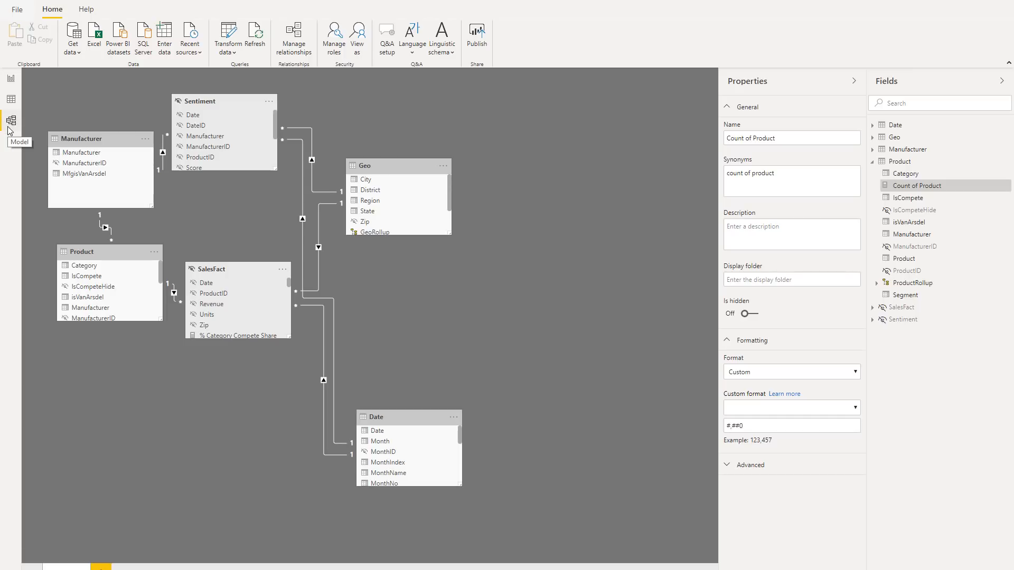
pyautogui.moveTo(758, 129)
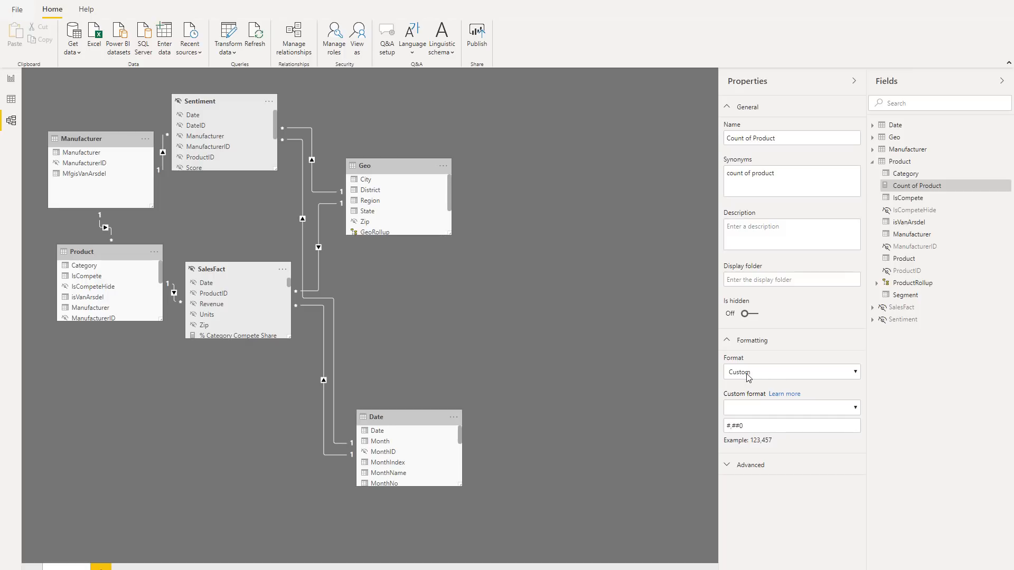
pyautogui.moveTo(750, 380)
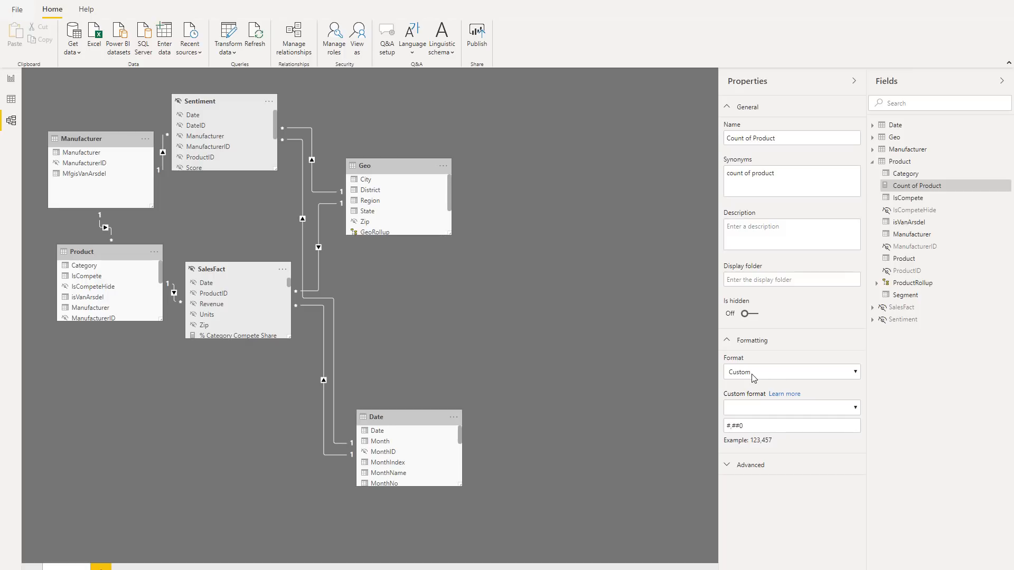
# Step: Switch to the Model view relationships diagram of the sample tables
pyautogui.click(791, 371)
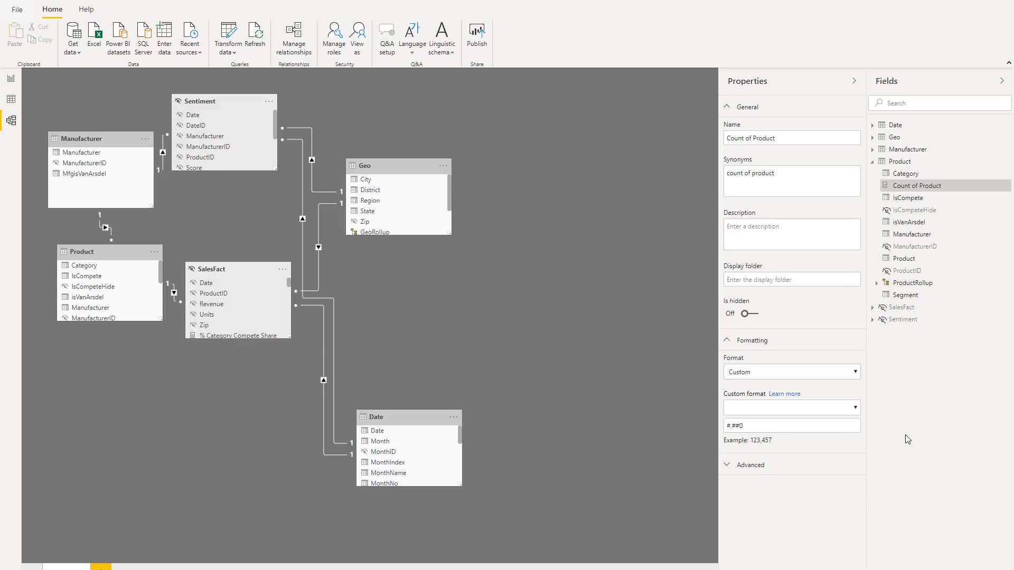
pyautogui.moveTo(11, 79)
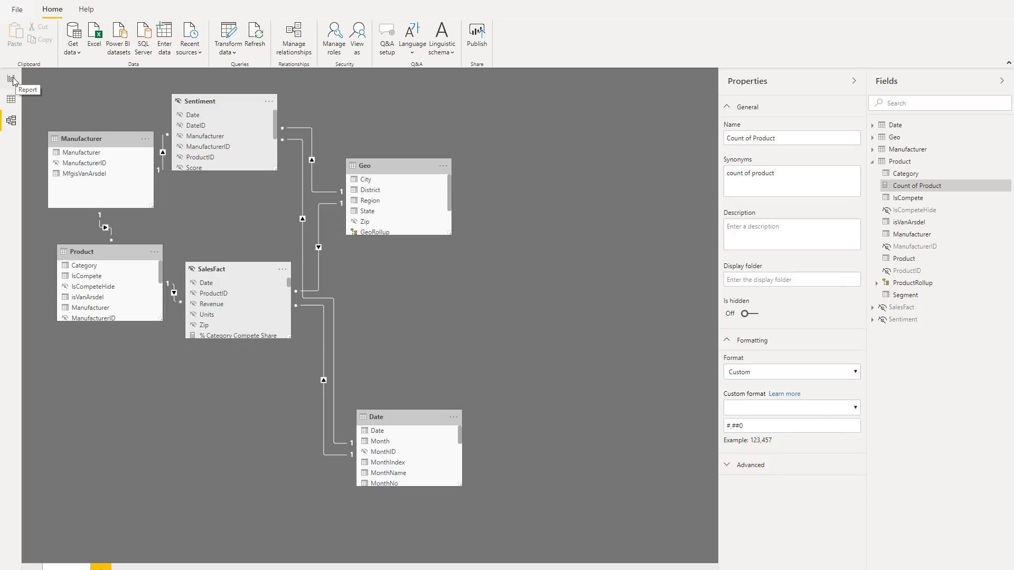
# Step: Return to the report and show the number format list for the Date table's MonthNo column
pyautogui.click(11, 83)
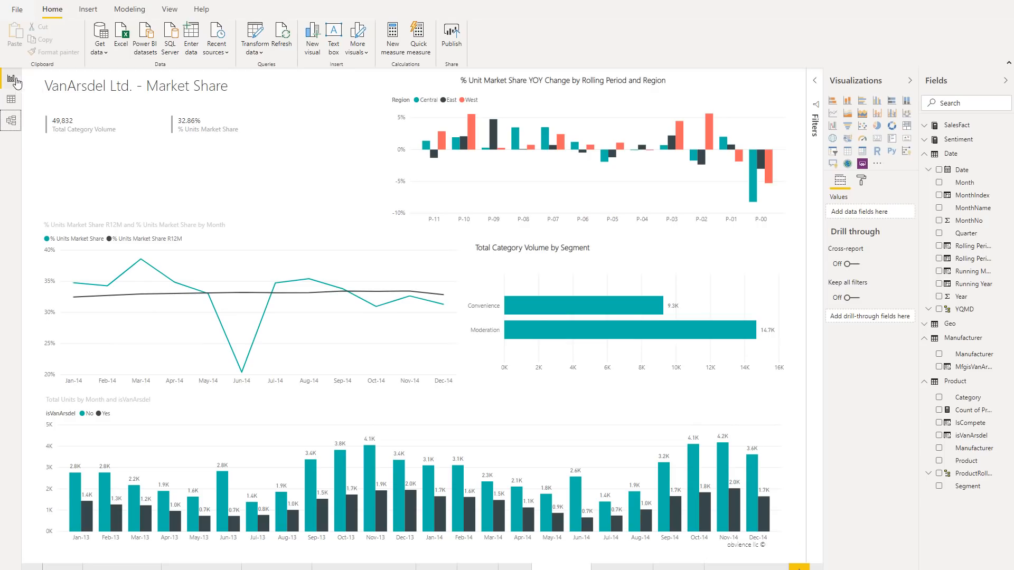
pyautogui.moveTo(888, 198)
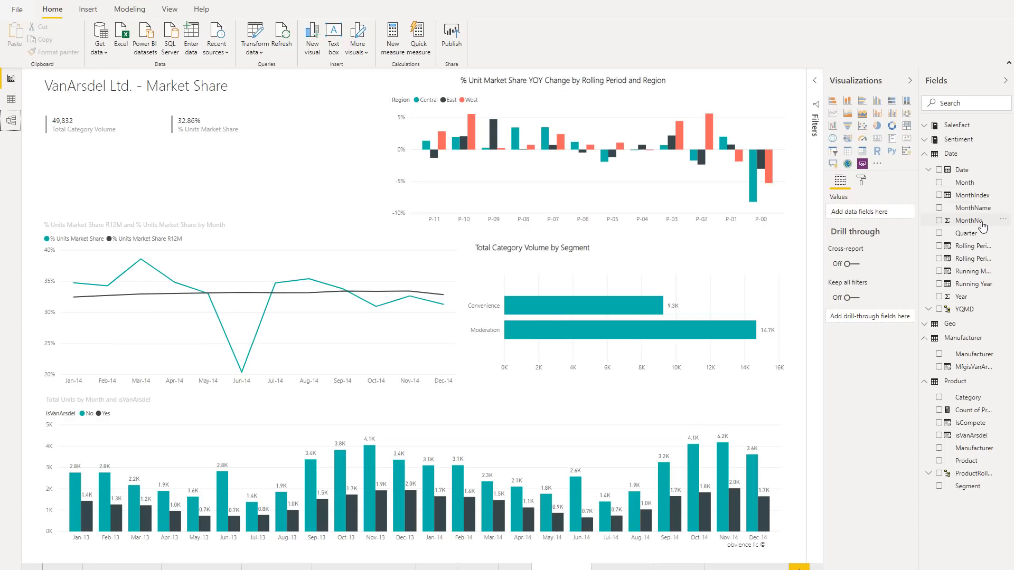
pyautogui.click(968, 219)
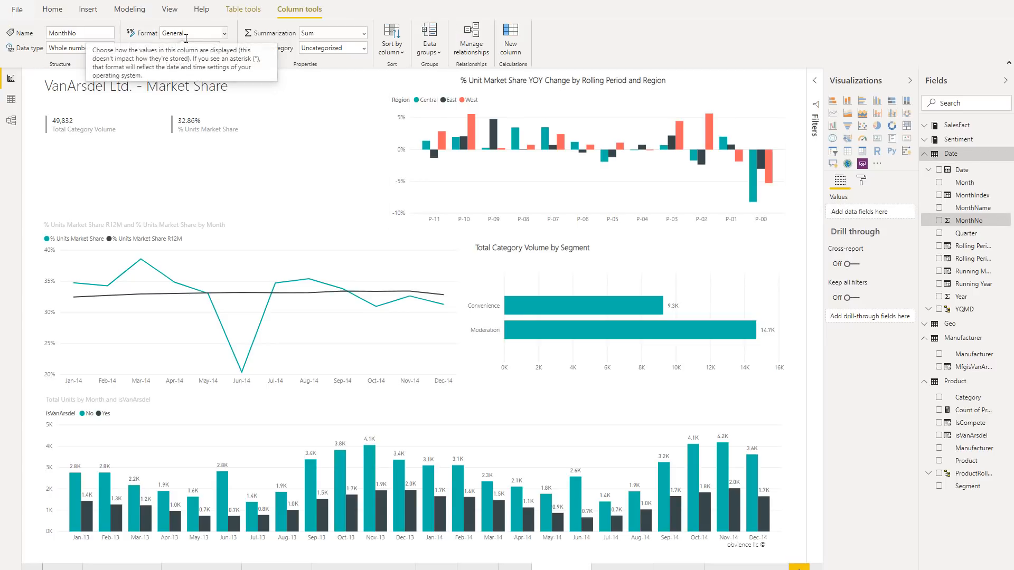
pyautogui.click(191, 33)
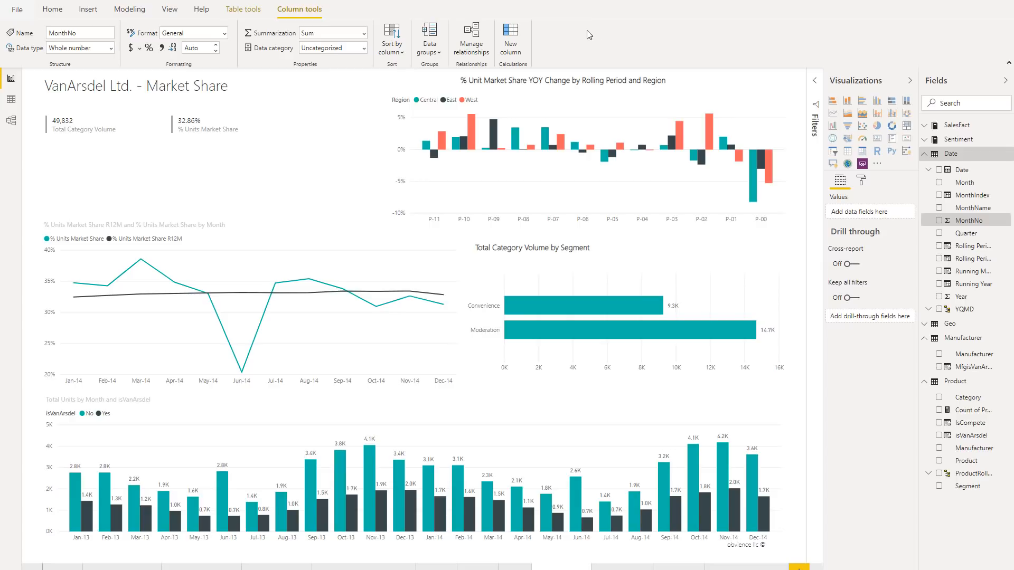
pyautogui.moveTo(227, 128)
pyautogui.write('$#,##0;($#,##0)')
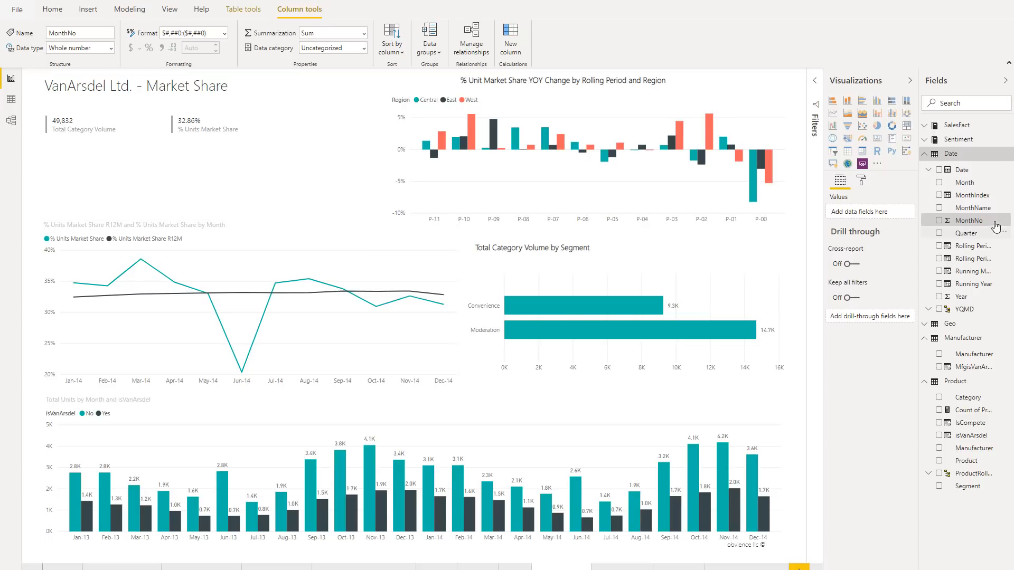
pyautogui.moveTo(165, 38)
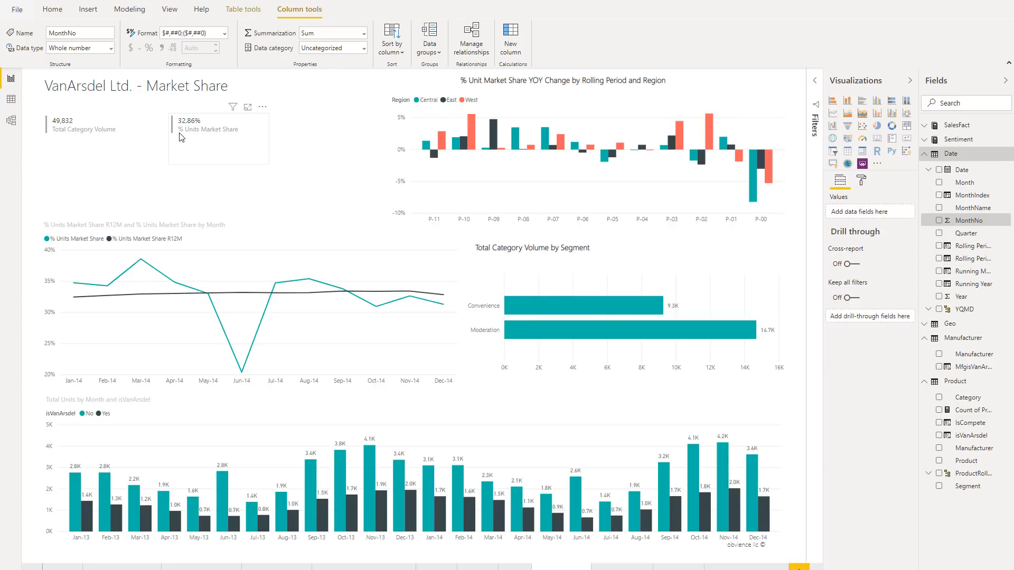
pyautogui.moveTo(175, 67)
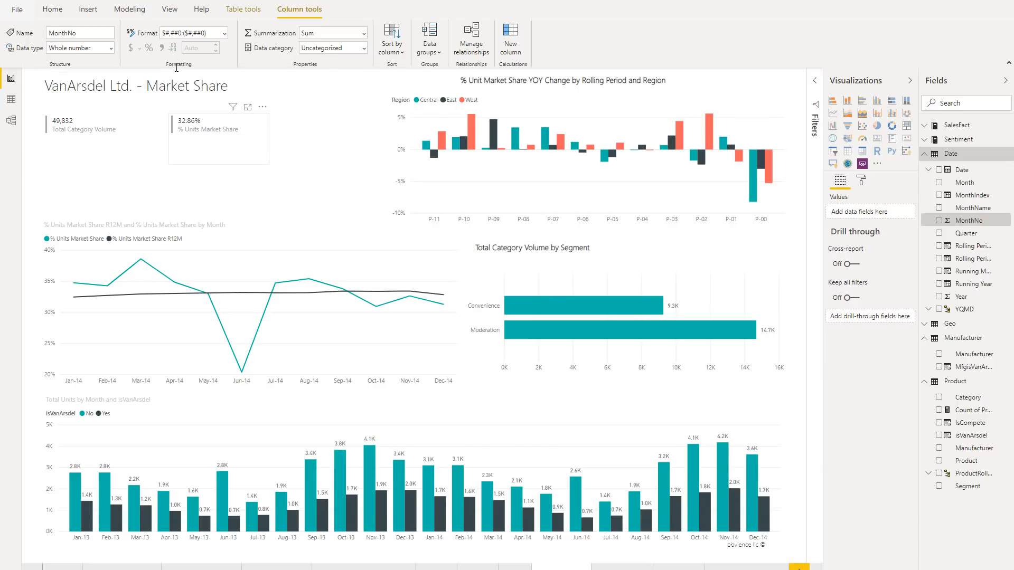
pyautogui.moveTo(194, 32)
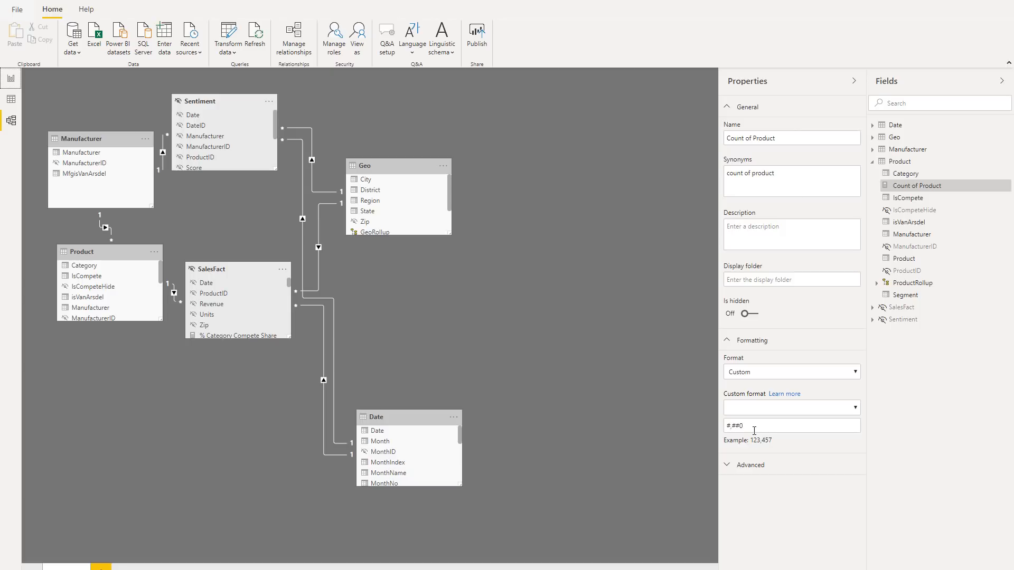
pyautogui.moveTo(931, 193)
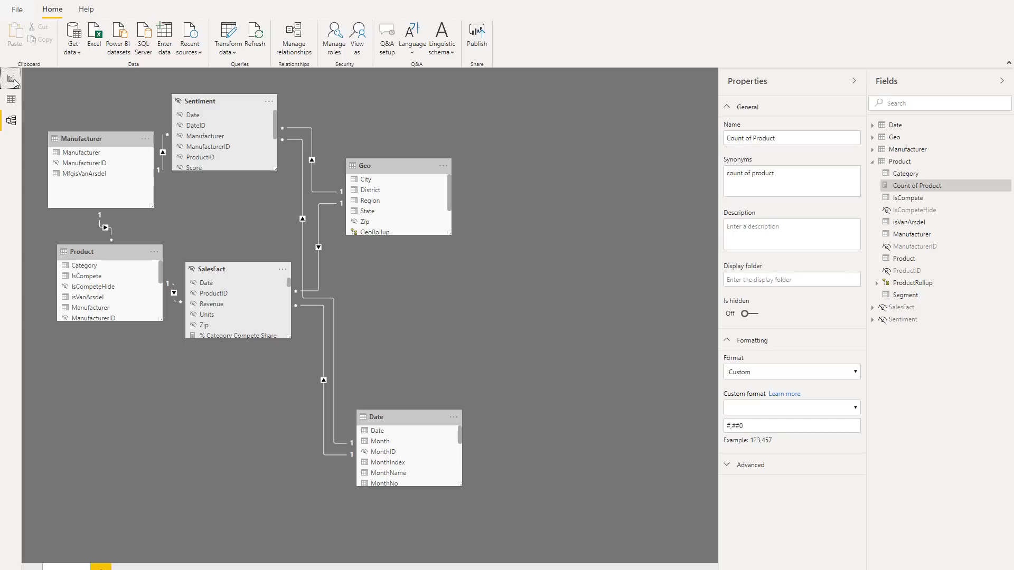
pyautogui.moveTo(11, 79)
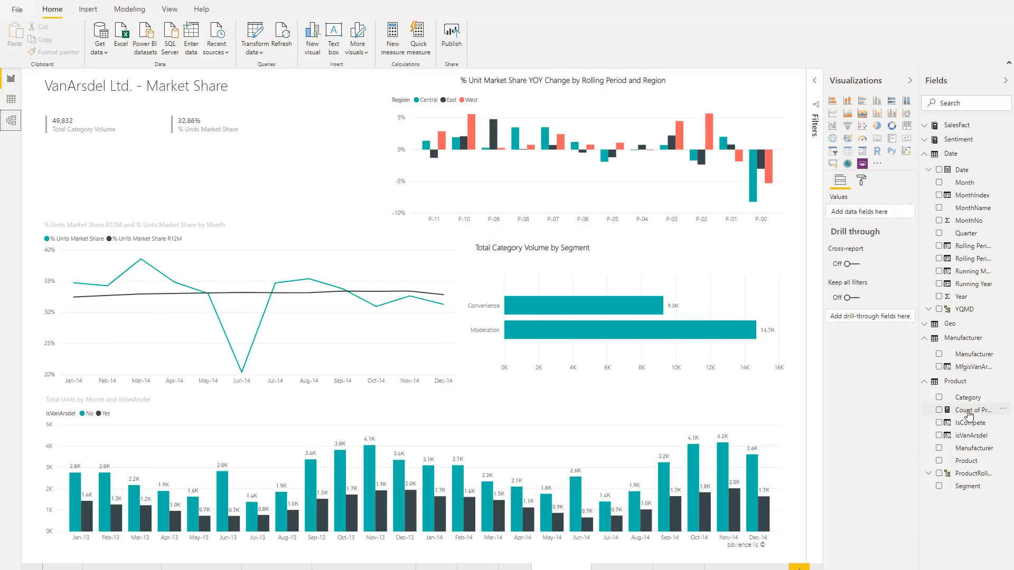
# Step: Select the Count of Product measure to view its custom #,##0 format properties
pyautogui.click(972, 409)
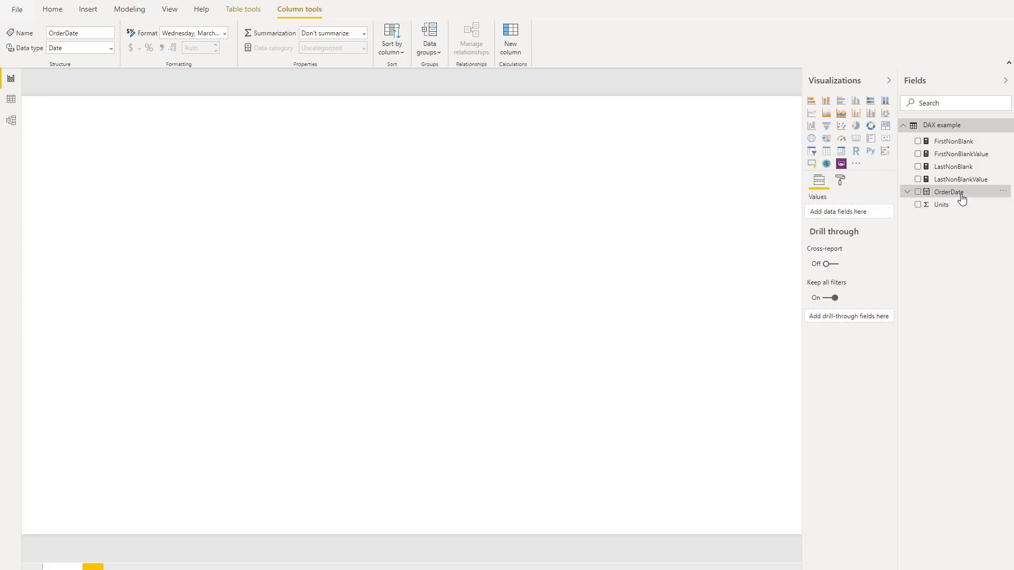
pyautogui.moveTo(959, 213)
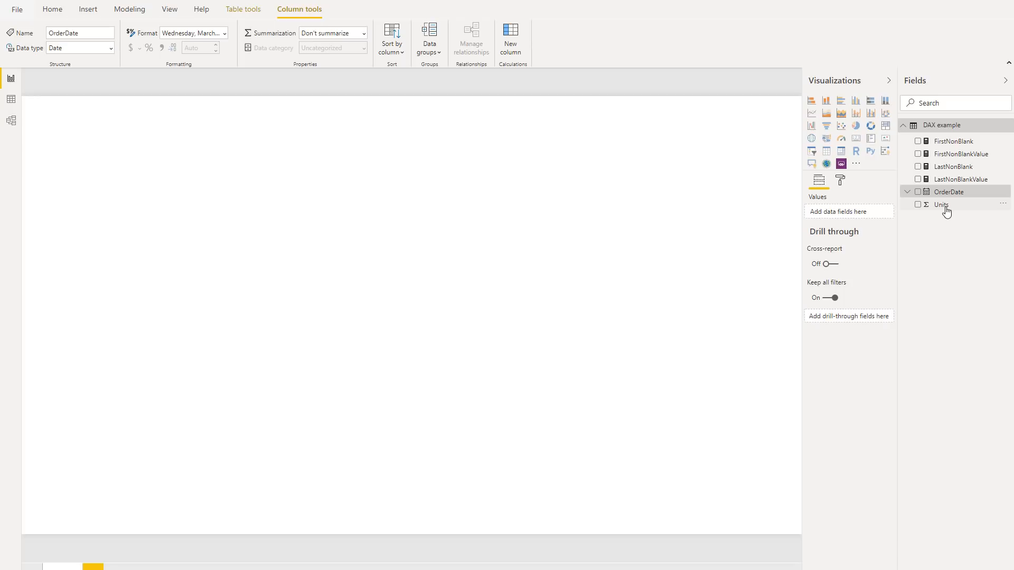
pyautogui.moveTo(942, 204)
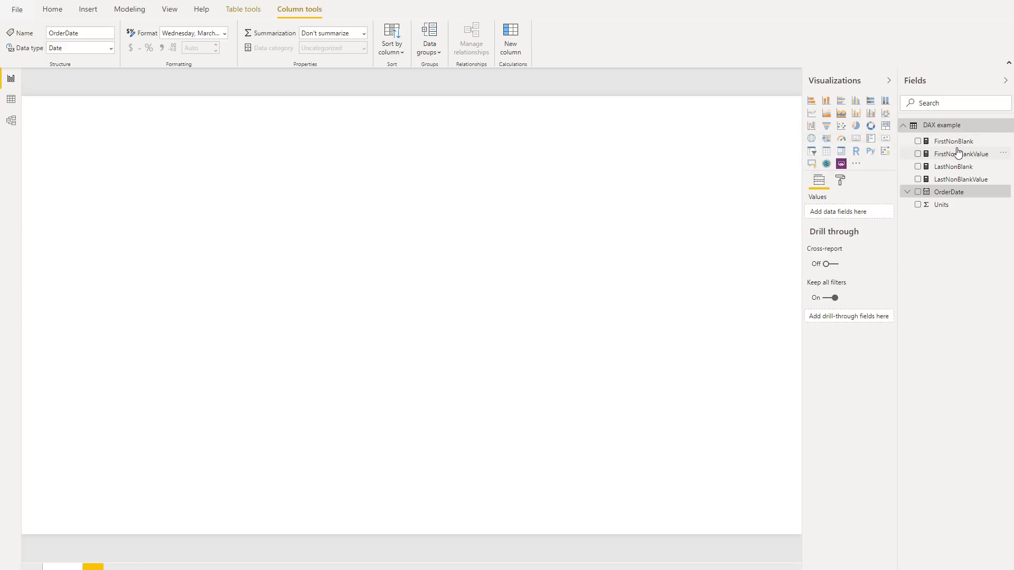
pyautogui.moveTo(961, 154)
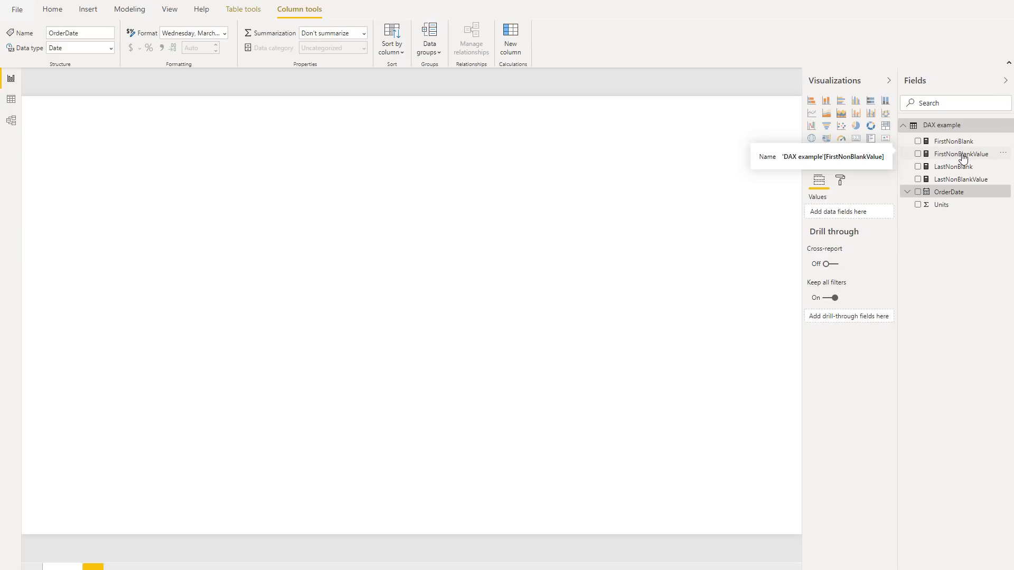
# Step: View the FirstNonBlankValue and FirstNonBlank formulas, then add an empty card to the page
pyautogui.click(961, 154)
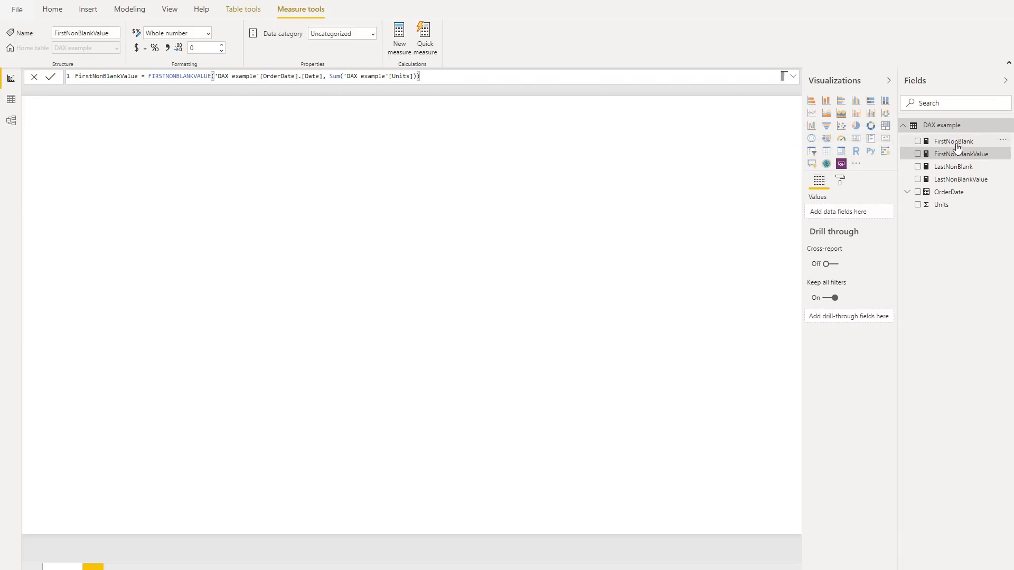
pyautogui.click(954, 141)
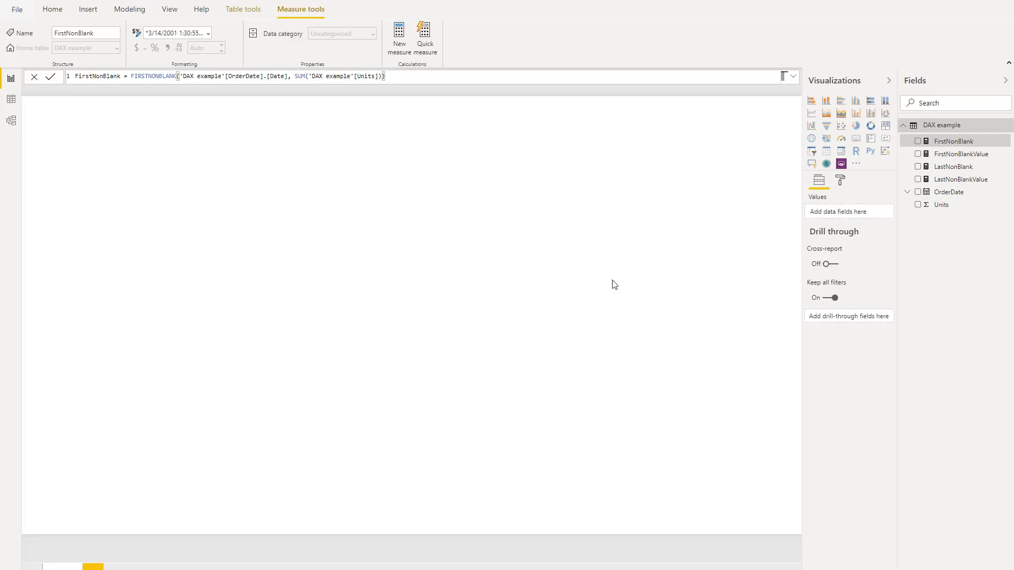
pyautogui.moveTo(838, 207)
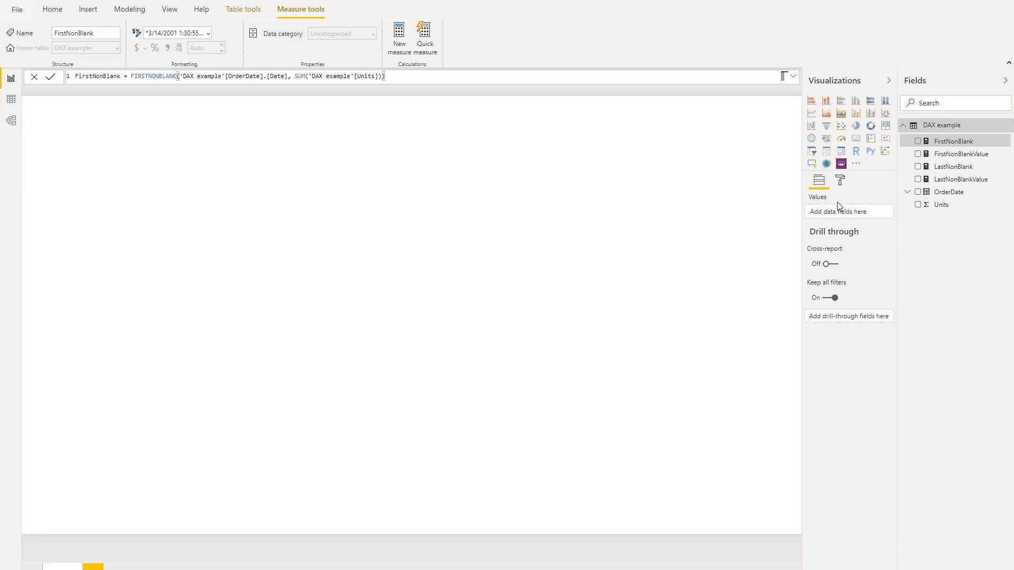
pyautogui.click(52, 9)
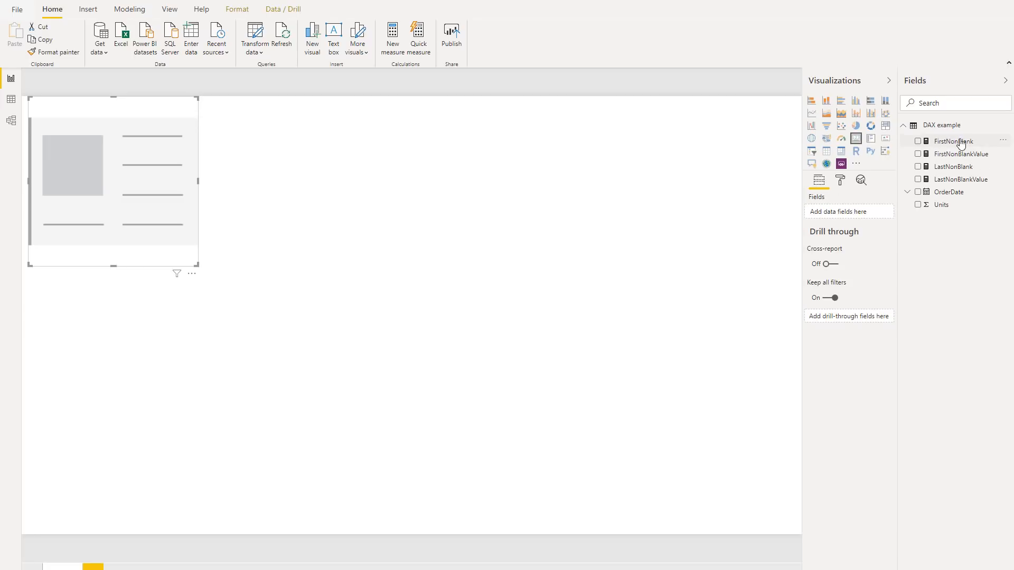
# Step: Fill two side-by-side cards with FirstNonBlank (1/1/2018 12:00:00 AM) and FirstNonBlankValue (16)
pyautogui.click(918, 141)
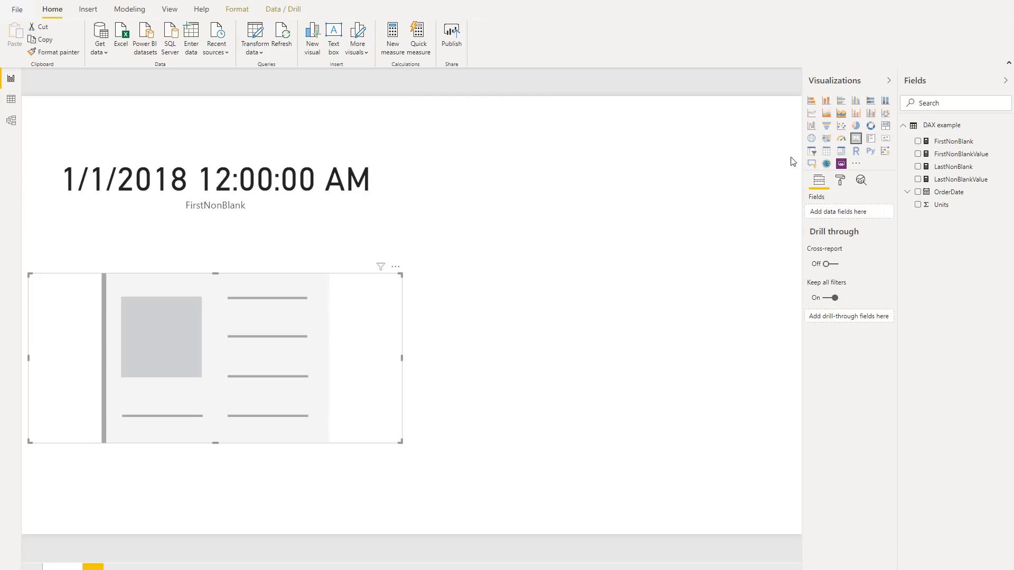
pyautogui.moveTo(215, 359); pyautogui.dragTo(614, 185)
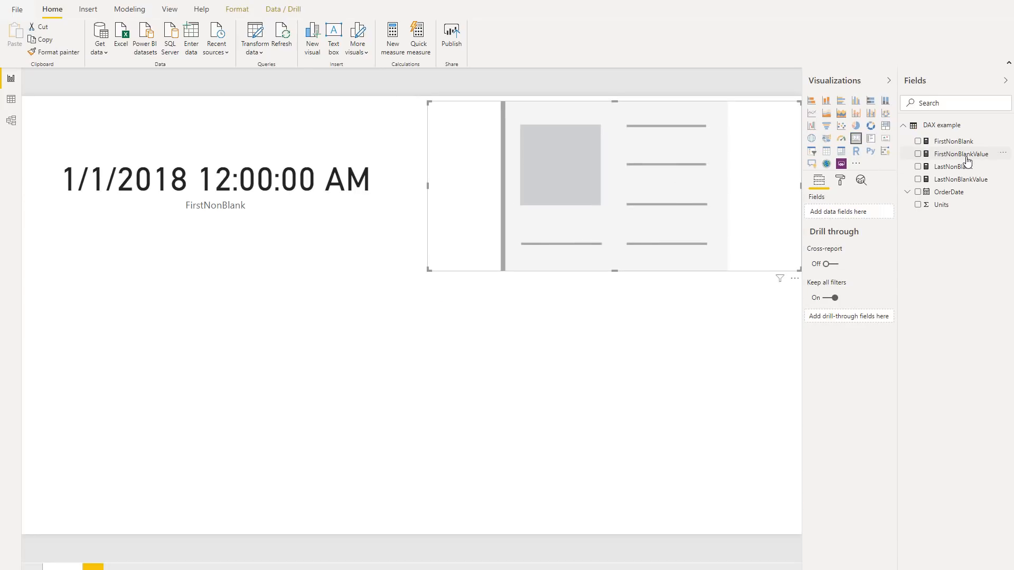
pyautogui.moveTo(959, 154)
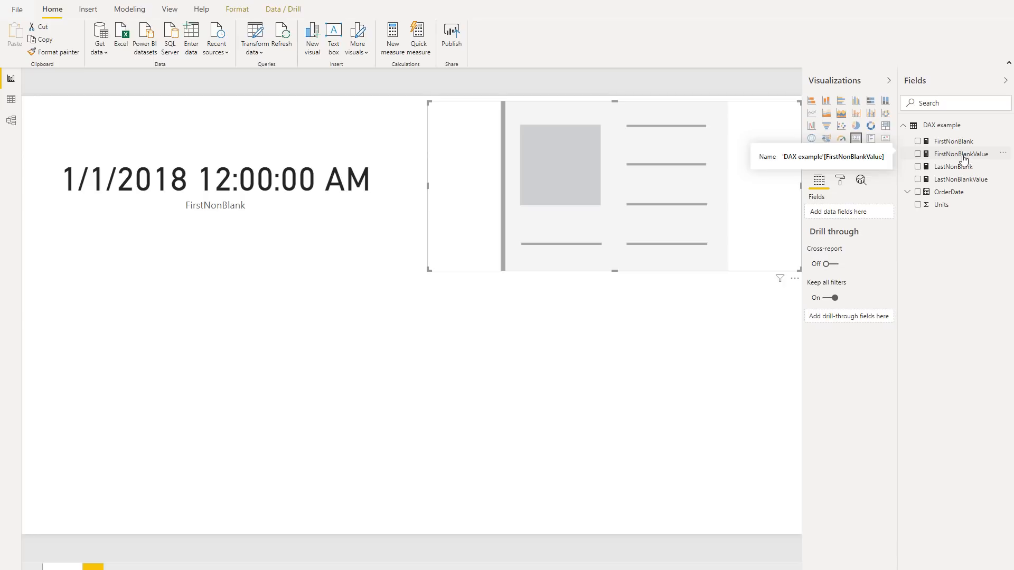
pyautogui.click(917, 154)
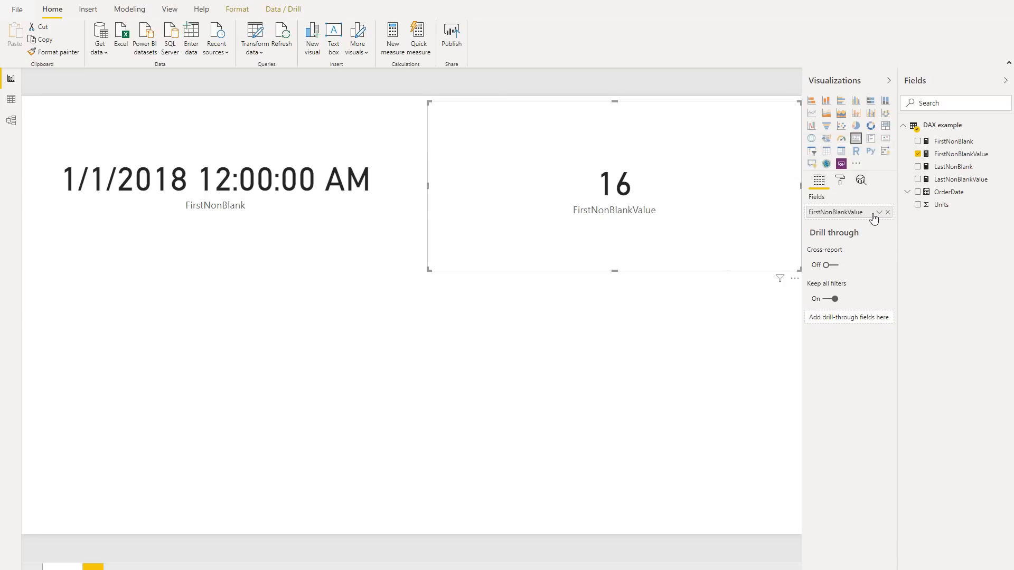
pyautogui.click(215, 181)
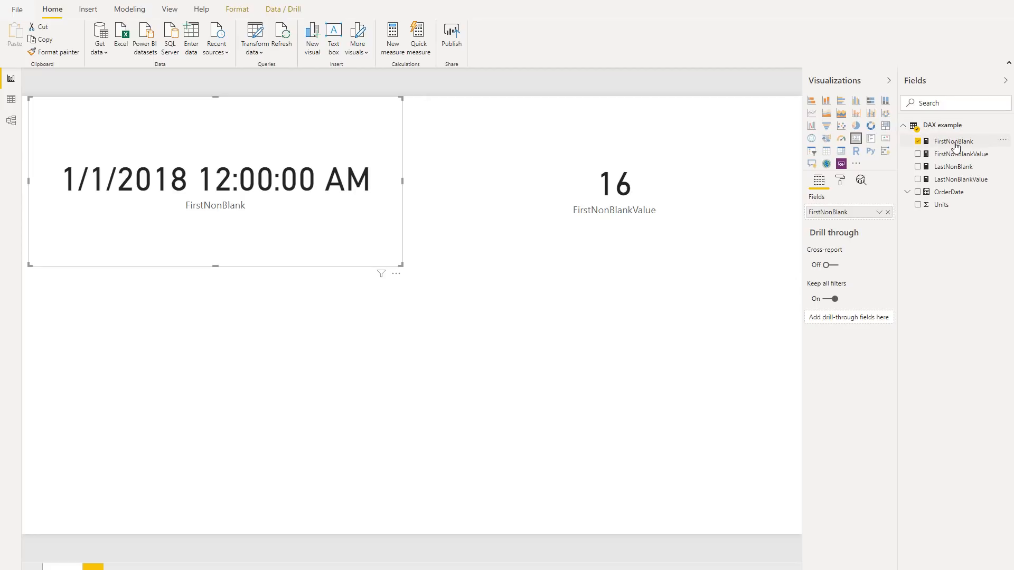
pyautogui.moveTo(952, 141)
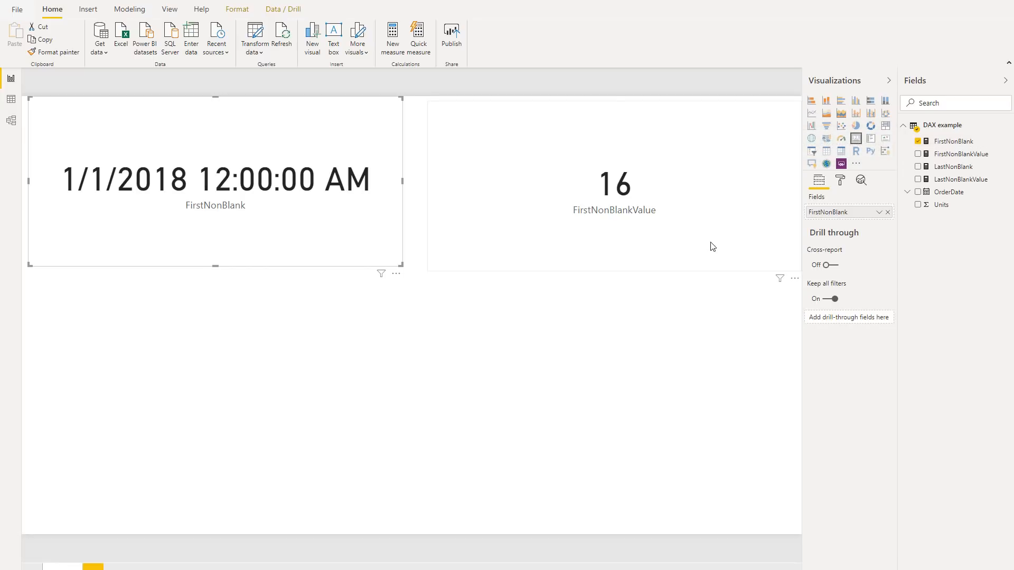
pyautogui.click(614, 185)
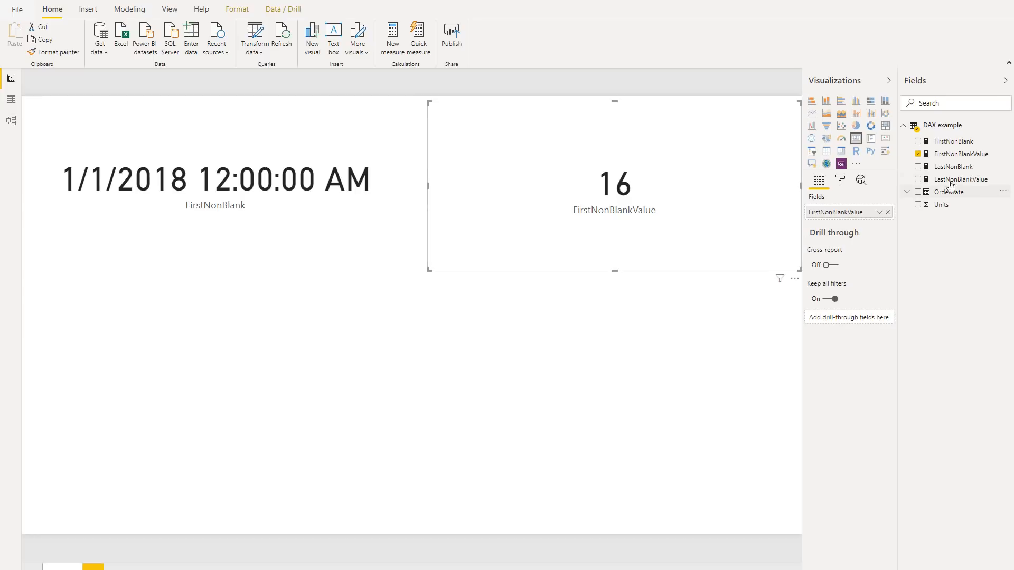
pyautogui.moveTo(955, 167)
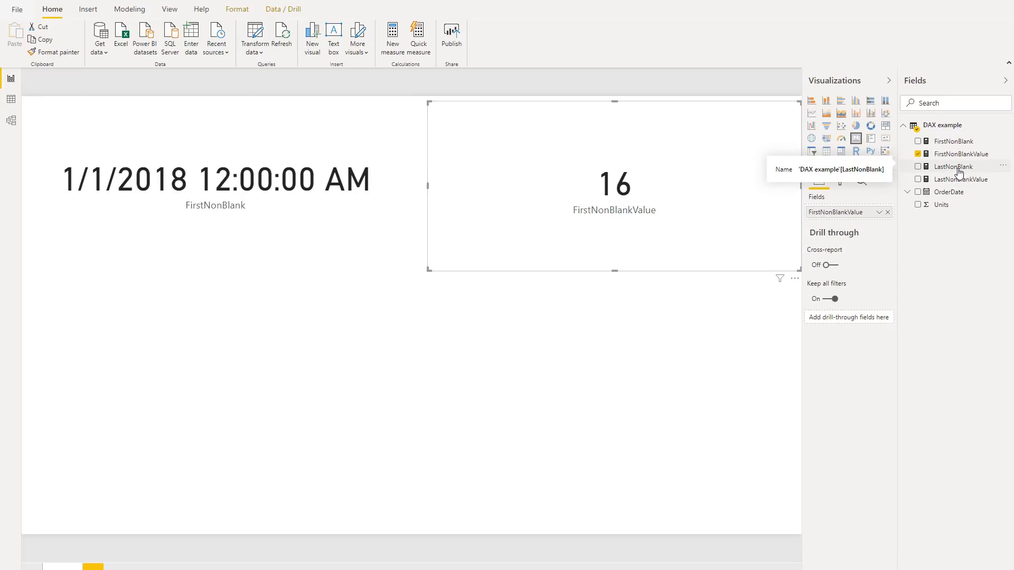